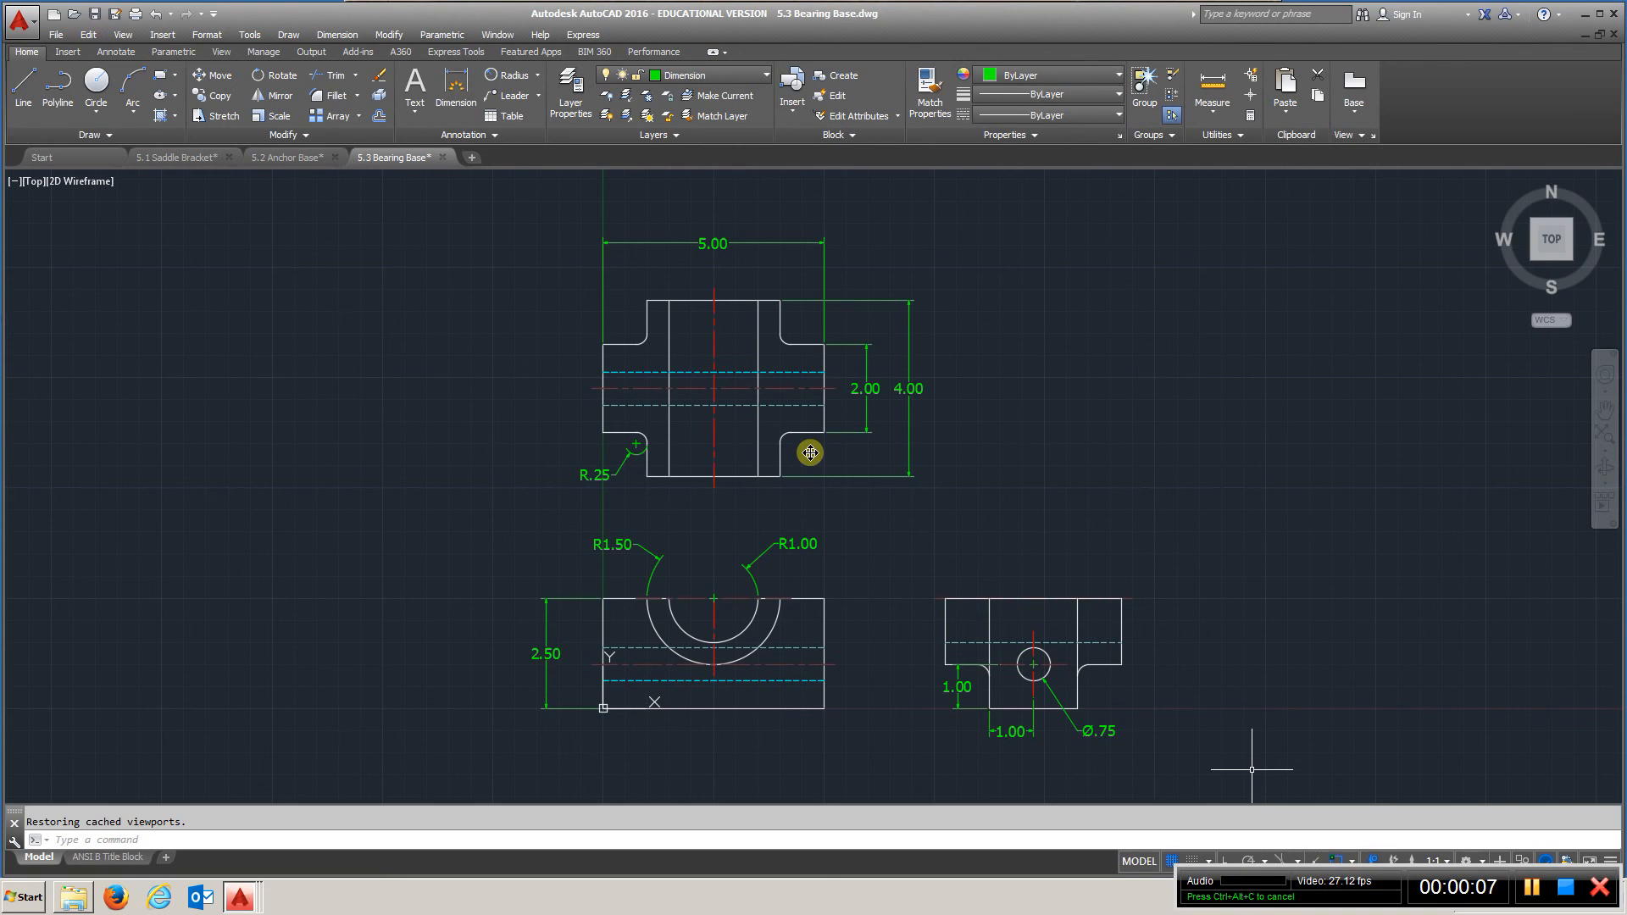
{"action": "mouse_move", "coordinate": [442, 563]}
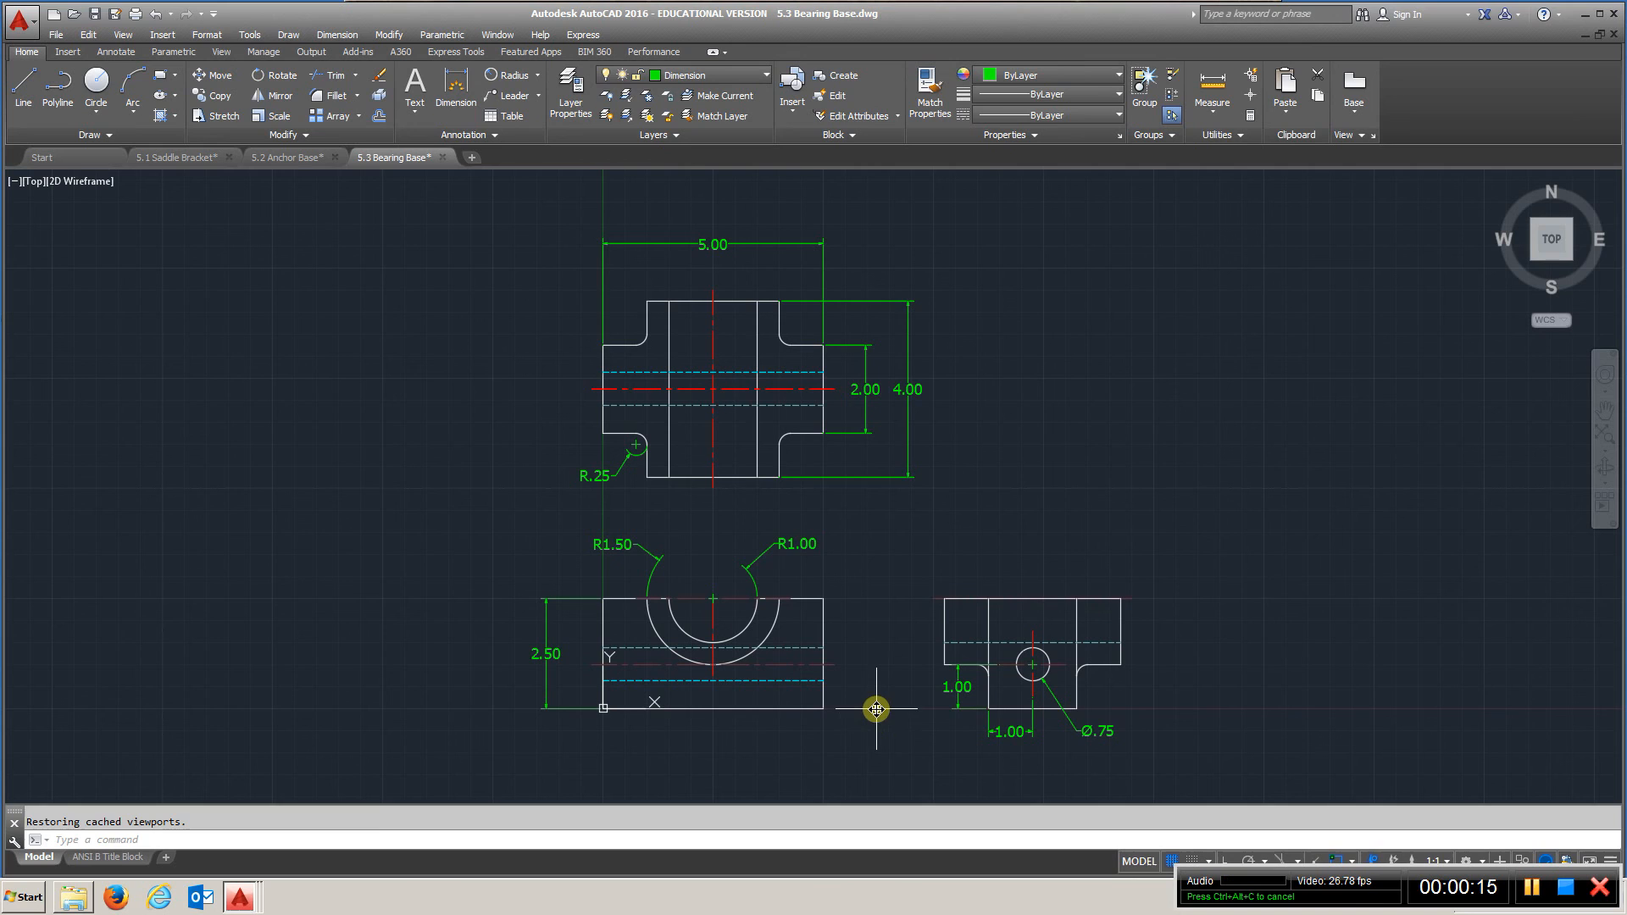
Explode the R1.00 and R1.50 radius dimensions on the front view's semicircular cutout
{"action": "left_click", "coordinate": [908, 390]}
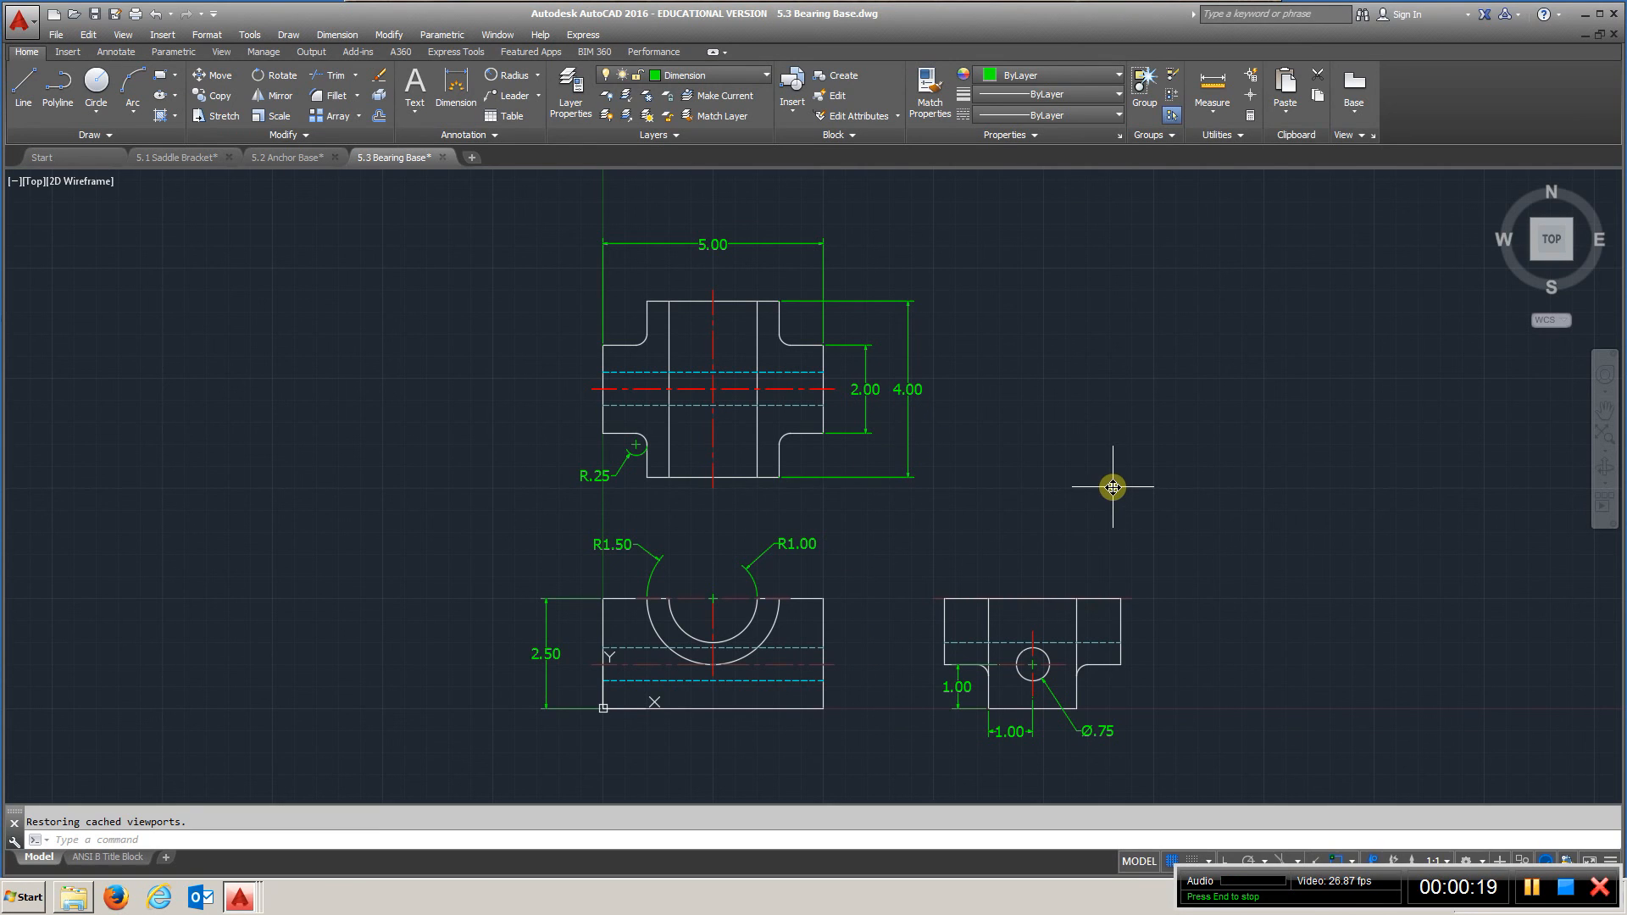
{"action": "mouse_move", "coordinate": [1003, 692]}
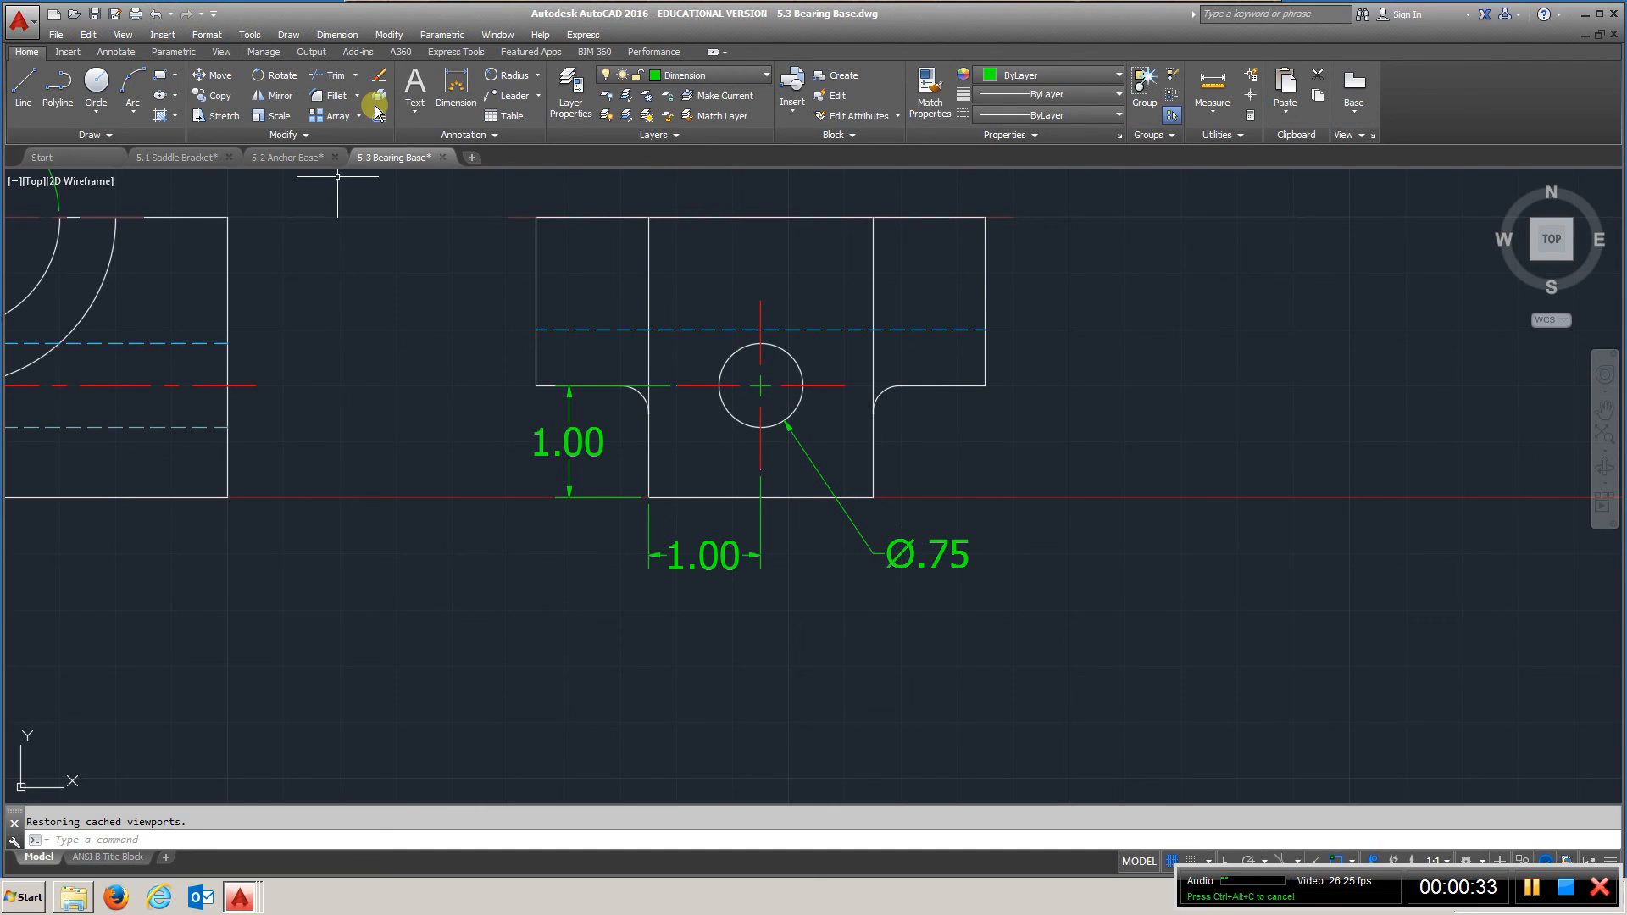
{"action": "left_click", "coordinate": [907, 562]}
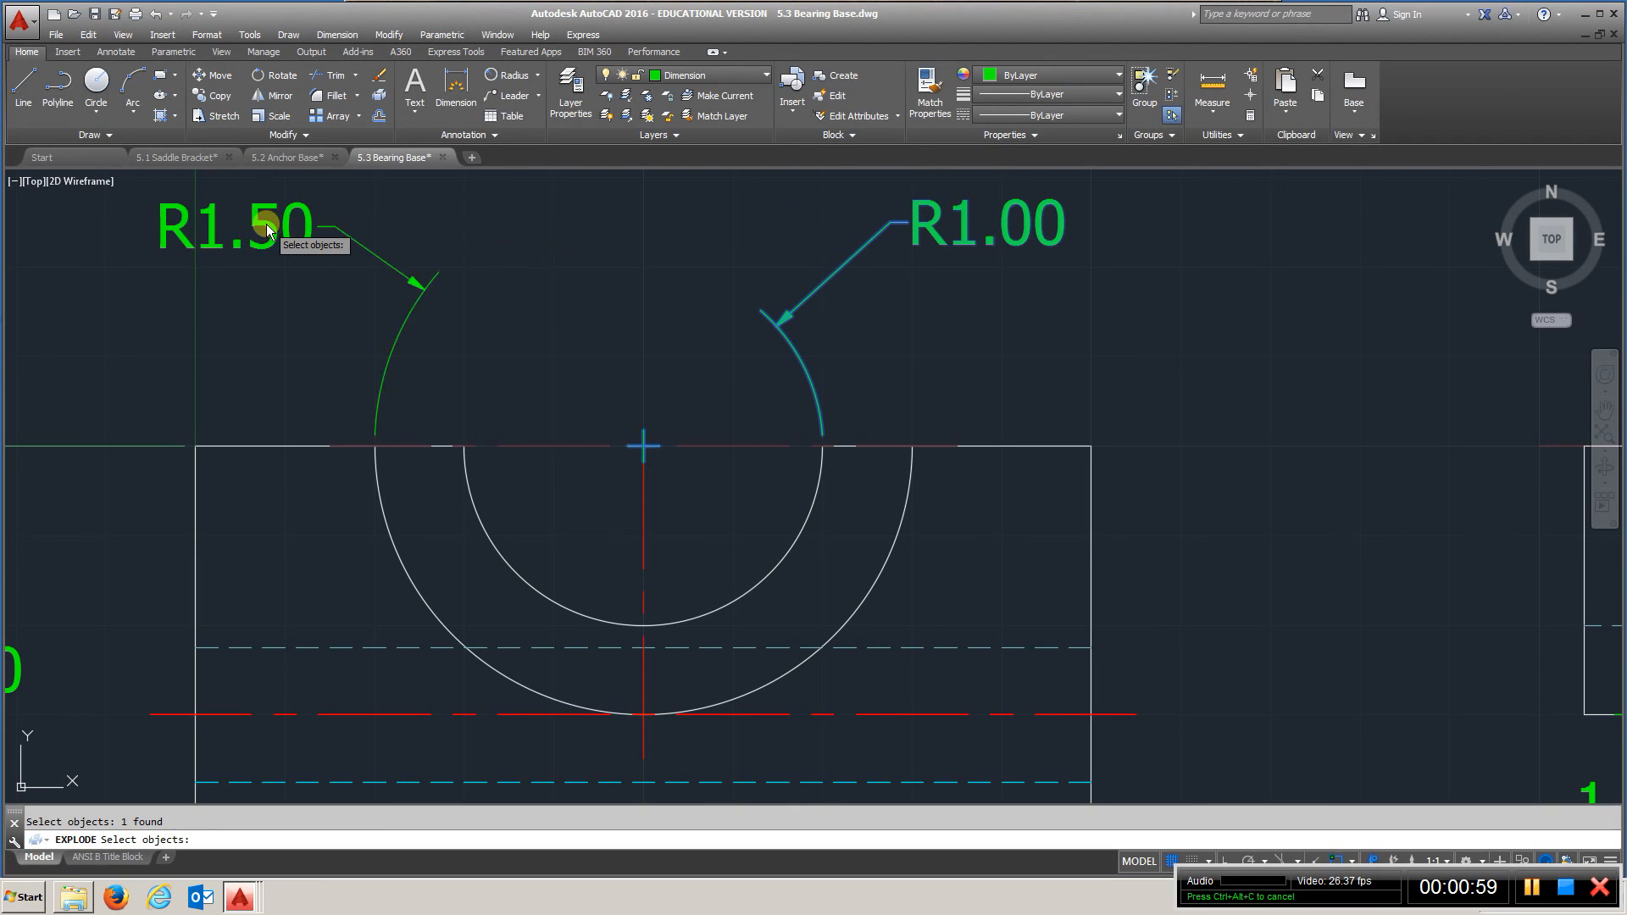
{"action": "left_click", "coordinate": [273, 226]}
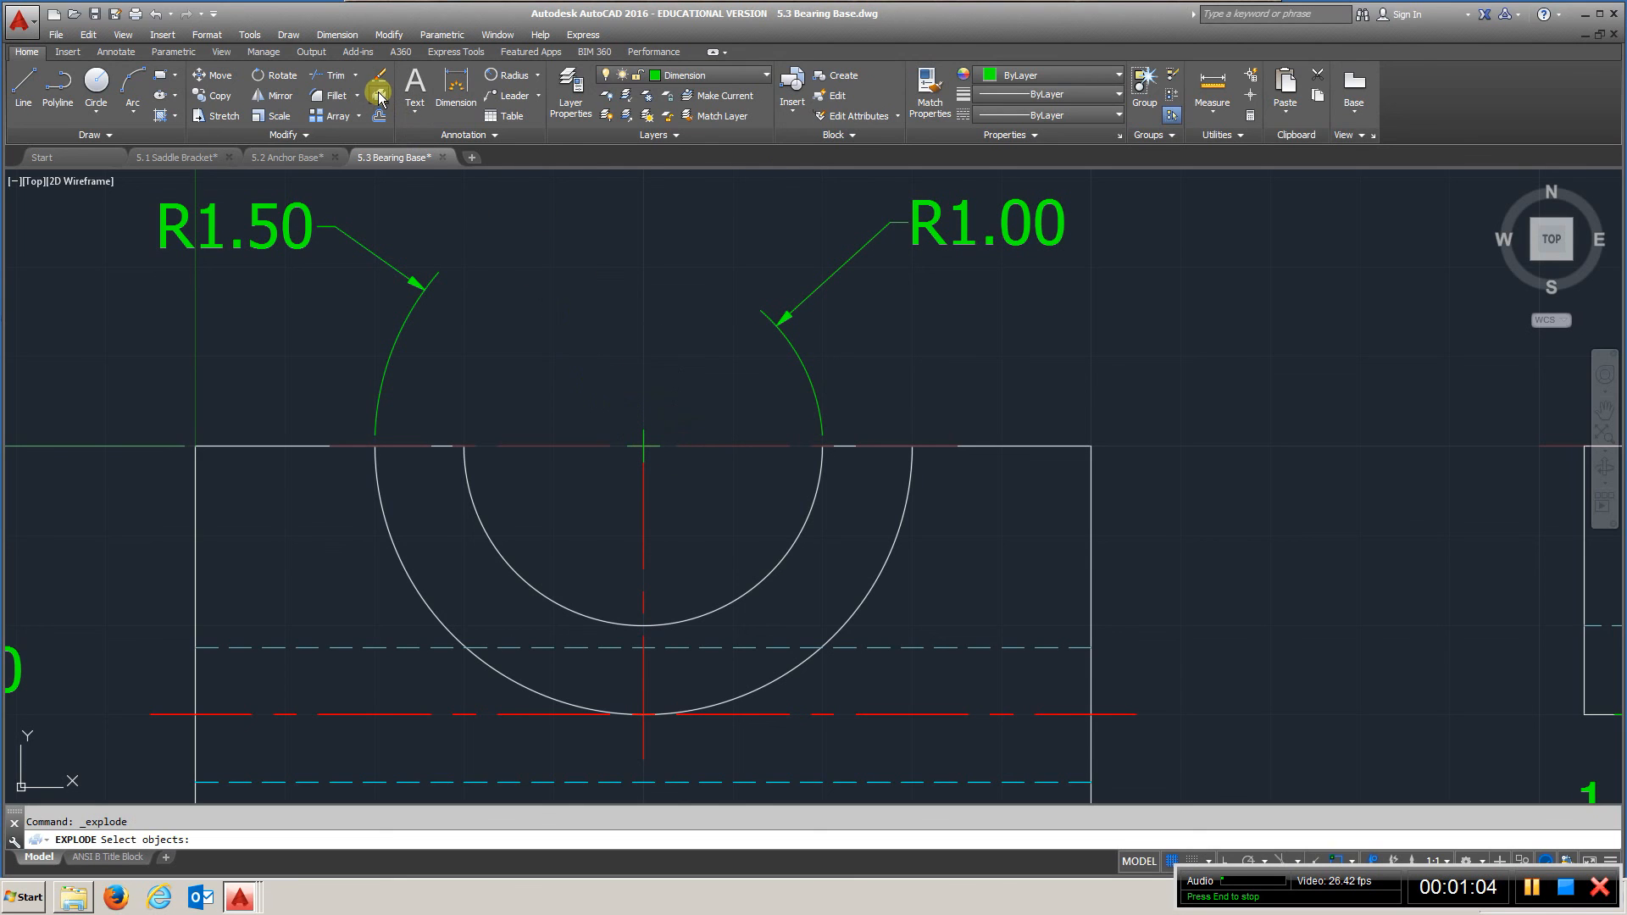
{"action": "left_click", "coordinate": [967, 229]}
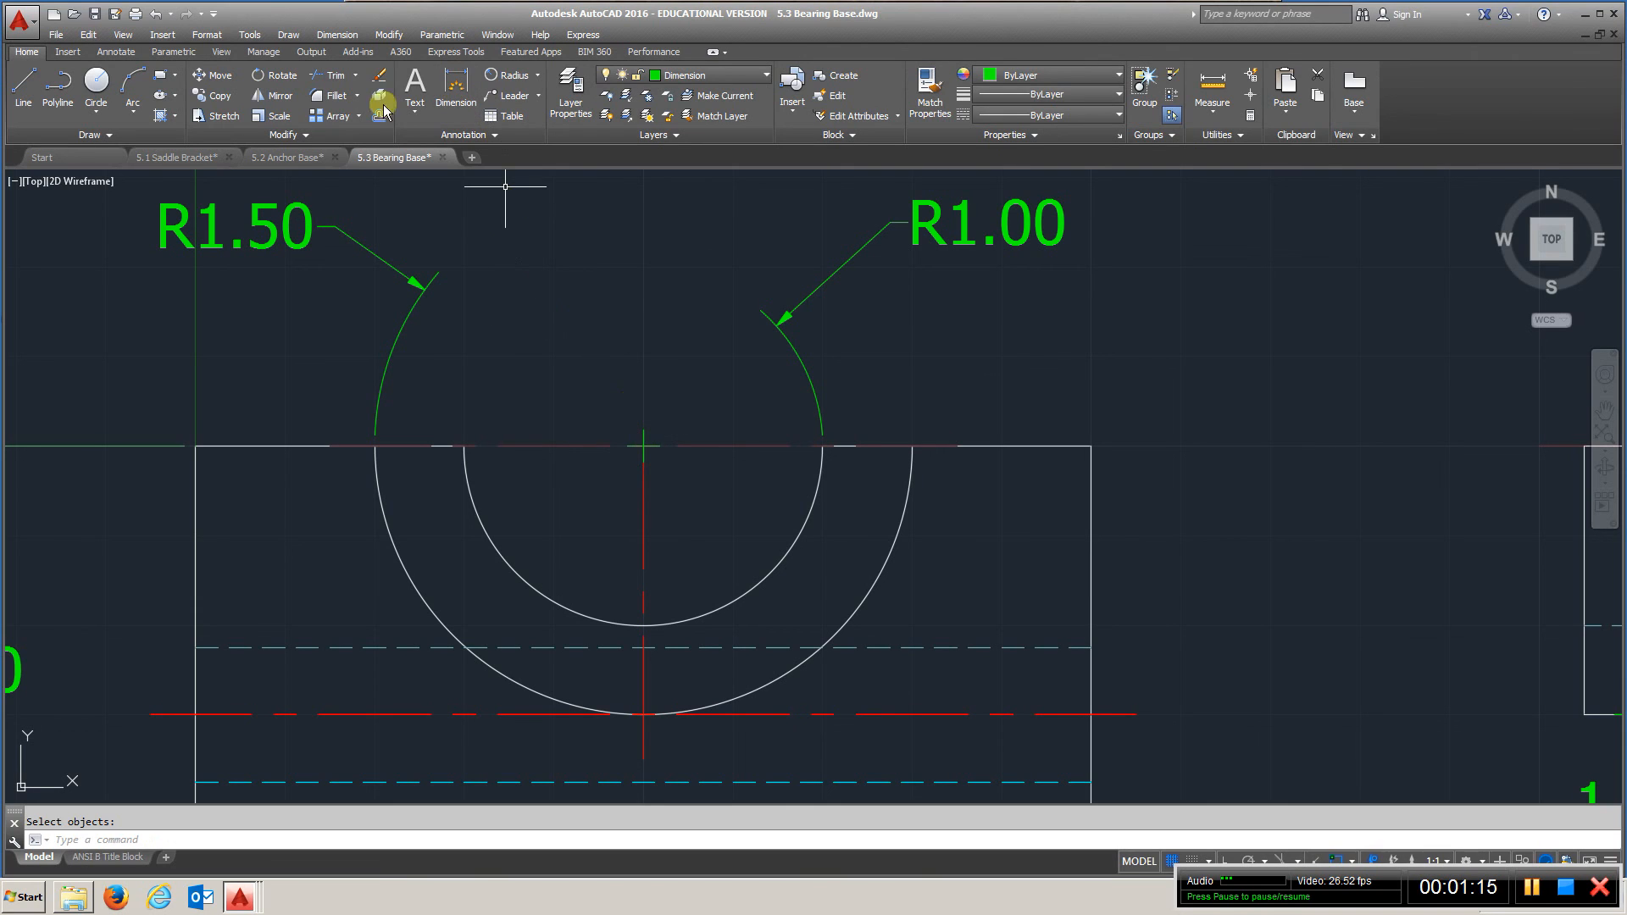
{"action": "mouse_move", "coordinate": [640, 434]}
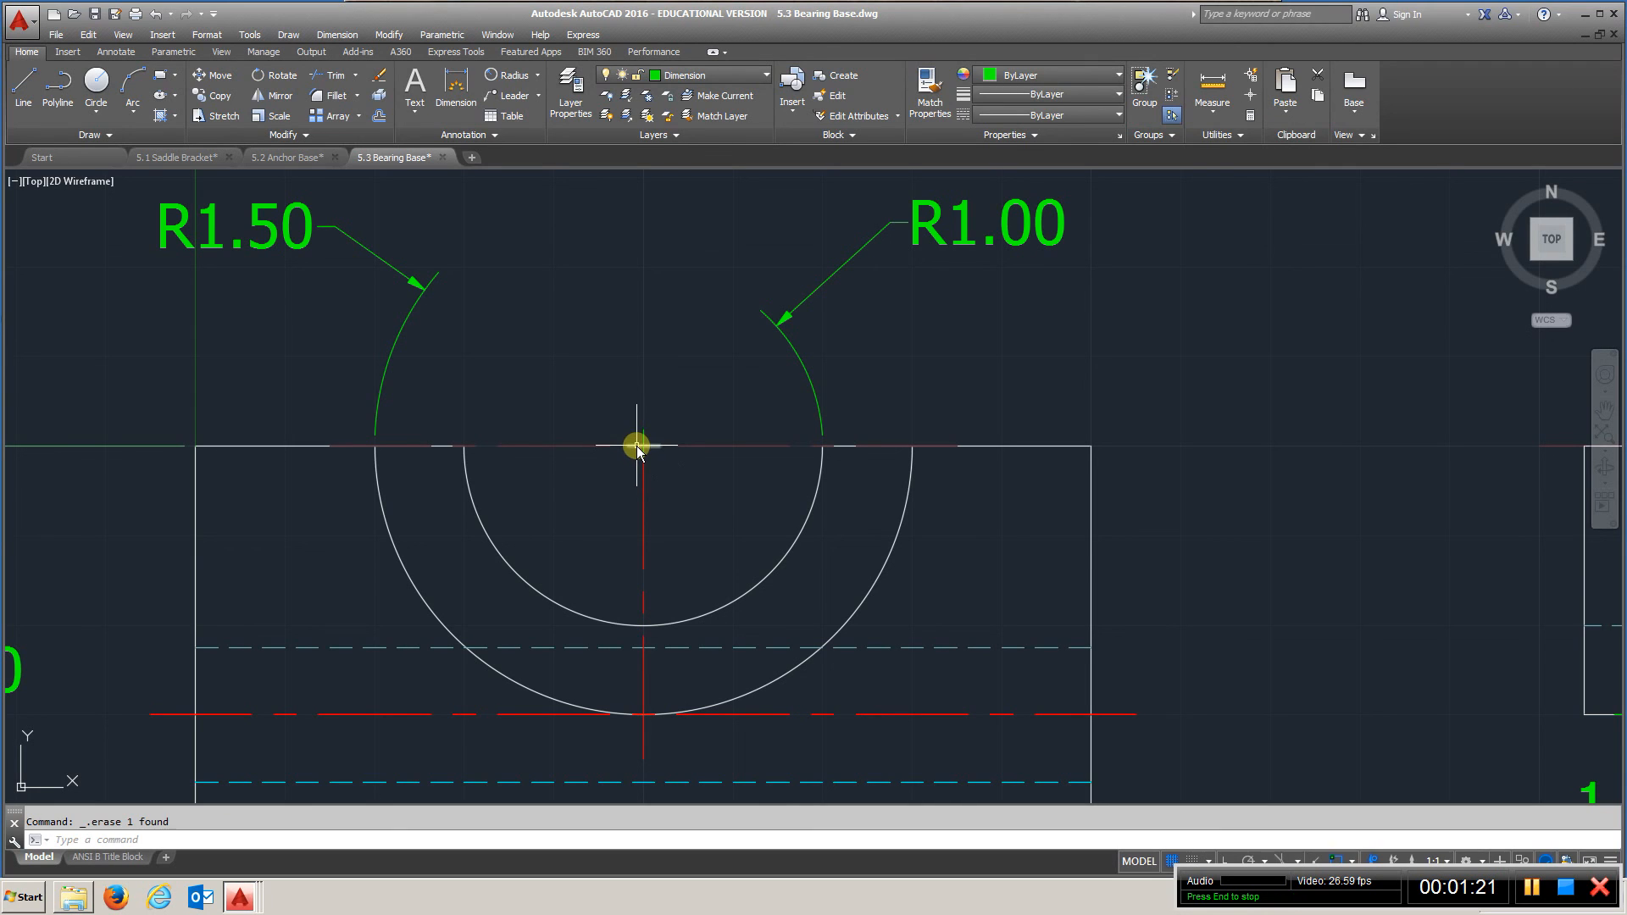
{"action": "mouse_move", "coordinate": [642, 440]}
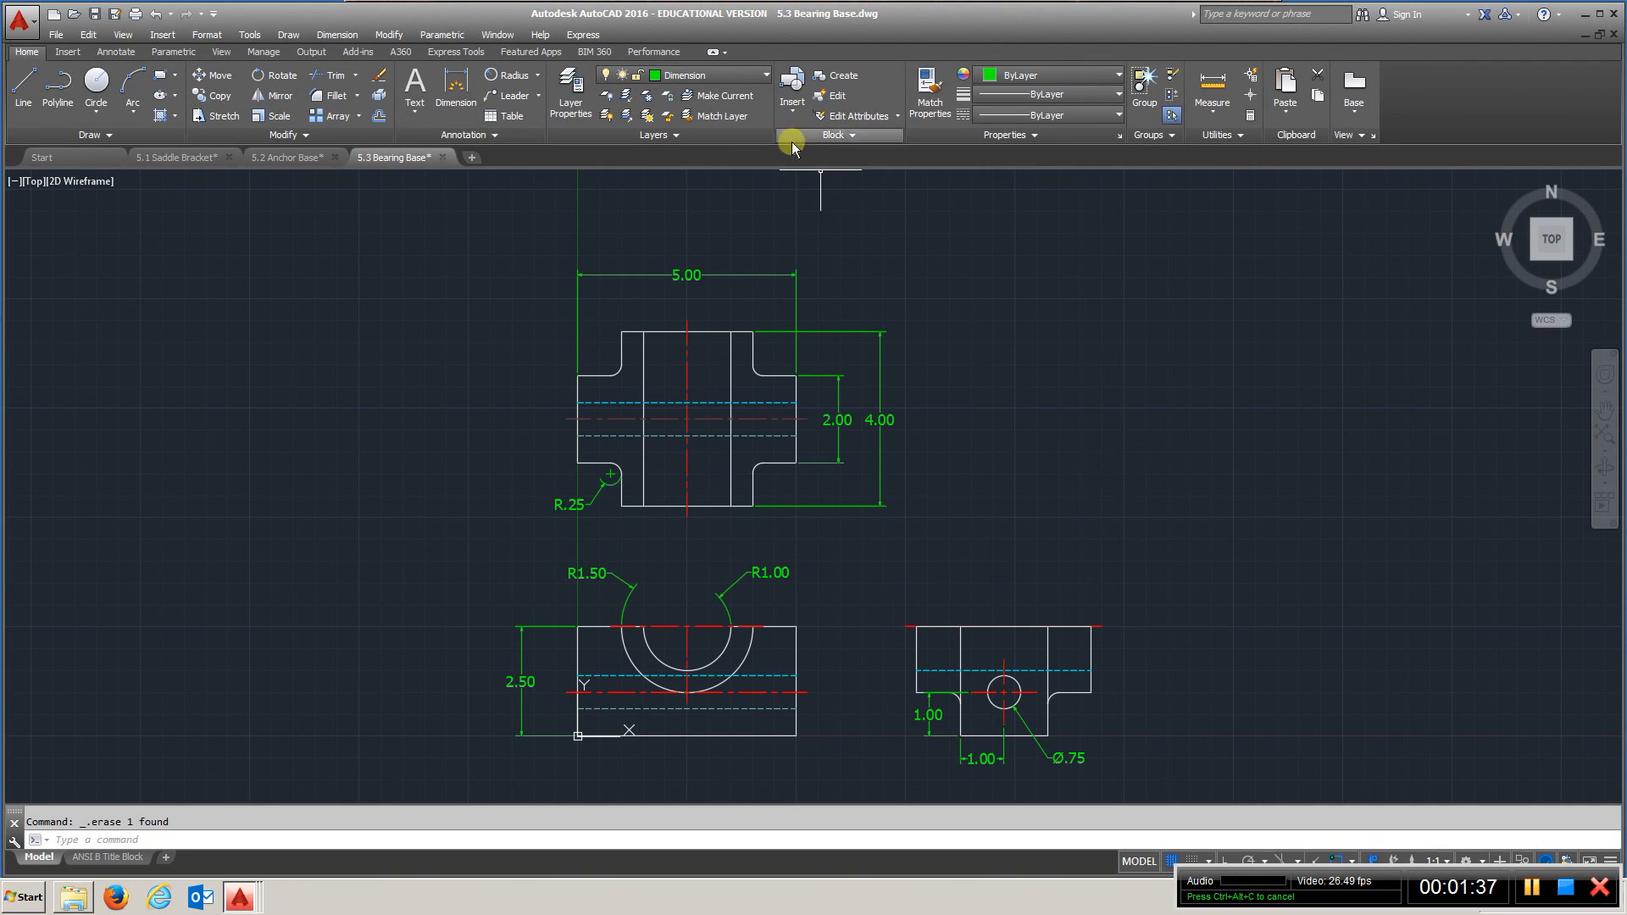
Define block '1' from all 75 objects of the three views
{"action": "left_click", "coordinate": [834, 75]}
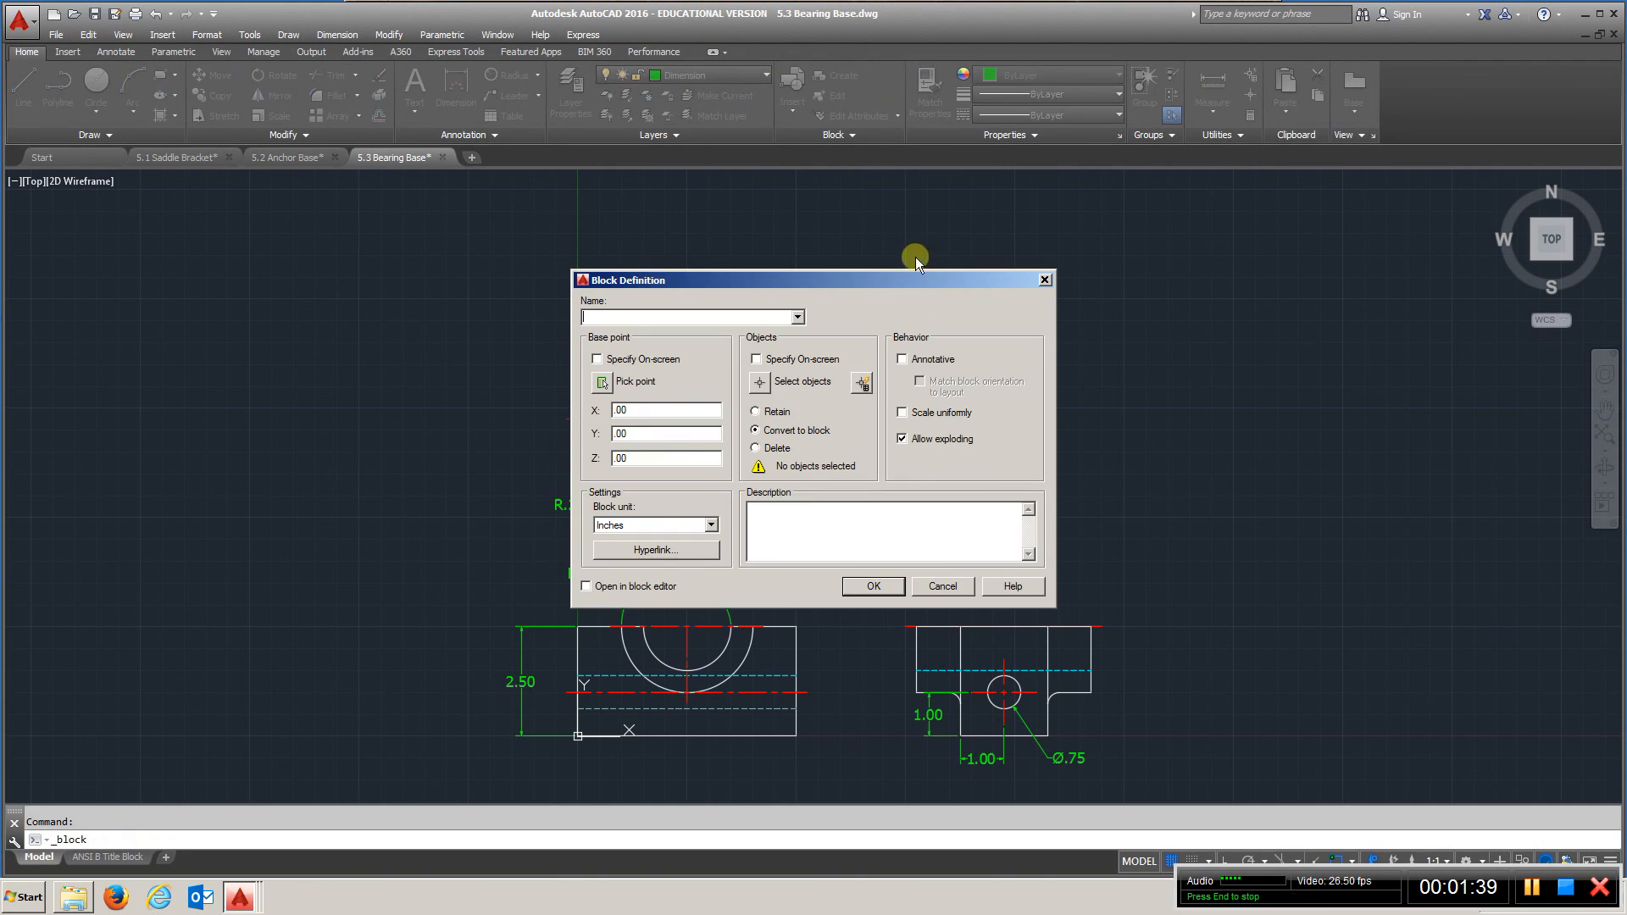
{"action": "type", "text": "1"}
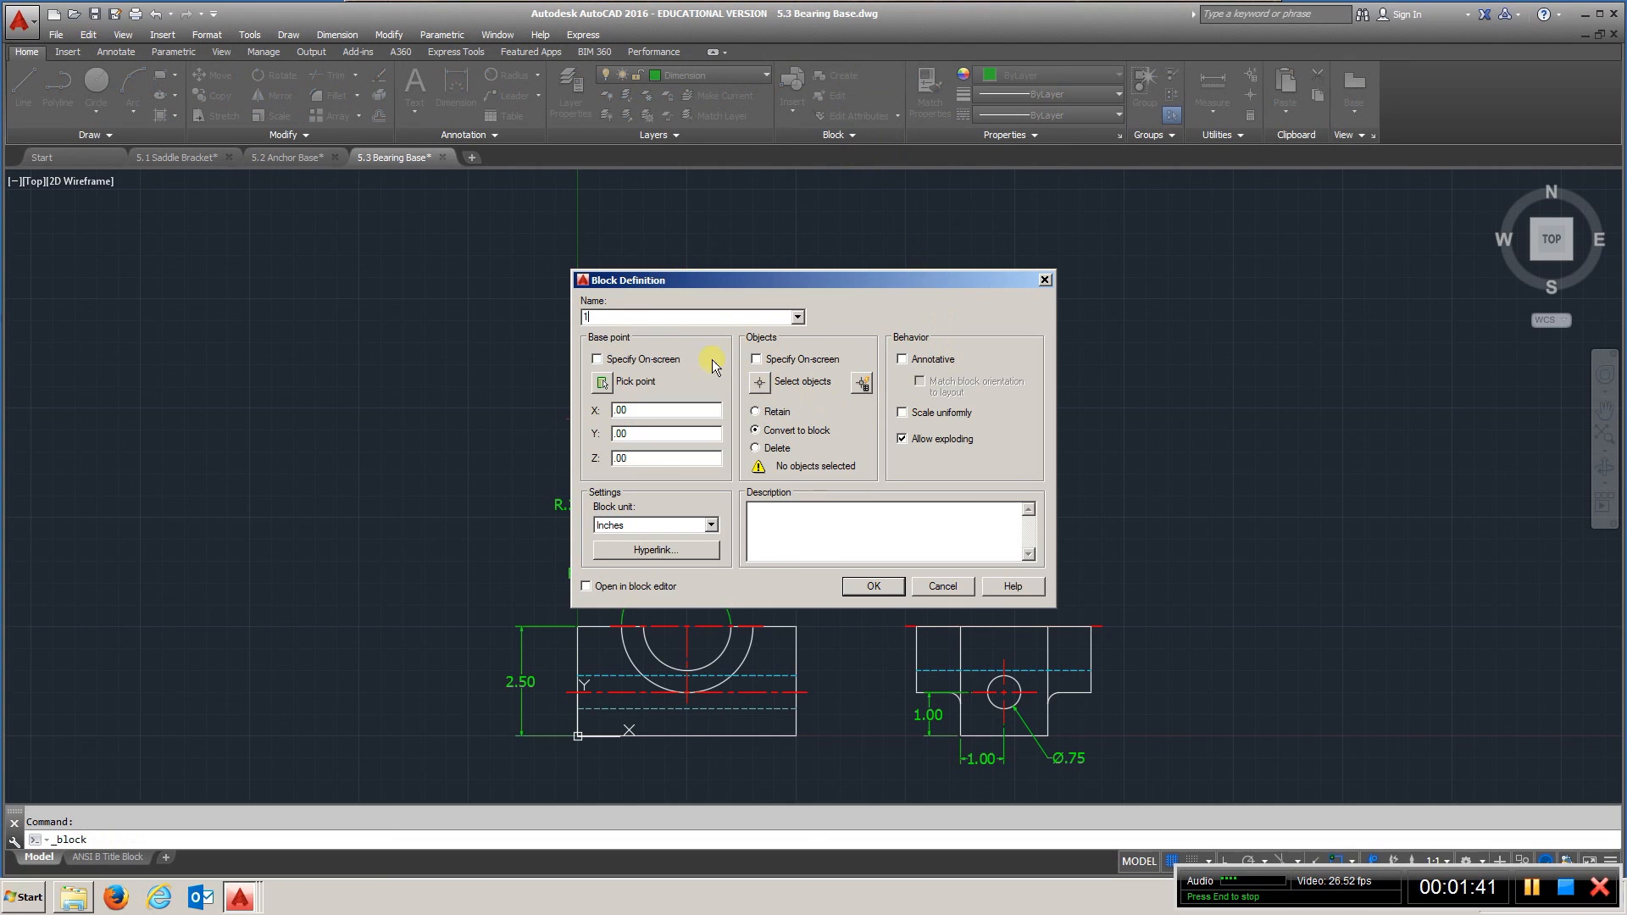
{"action": "left_click", "coordinate": [874, 586]}
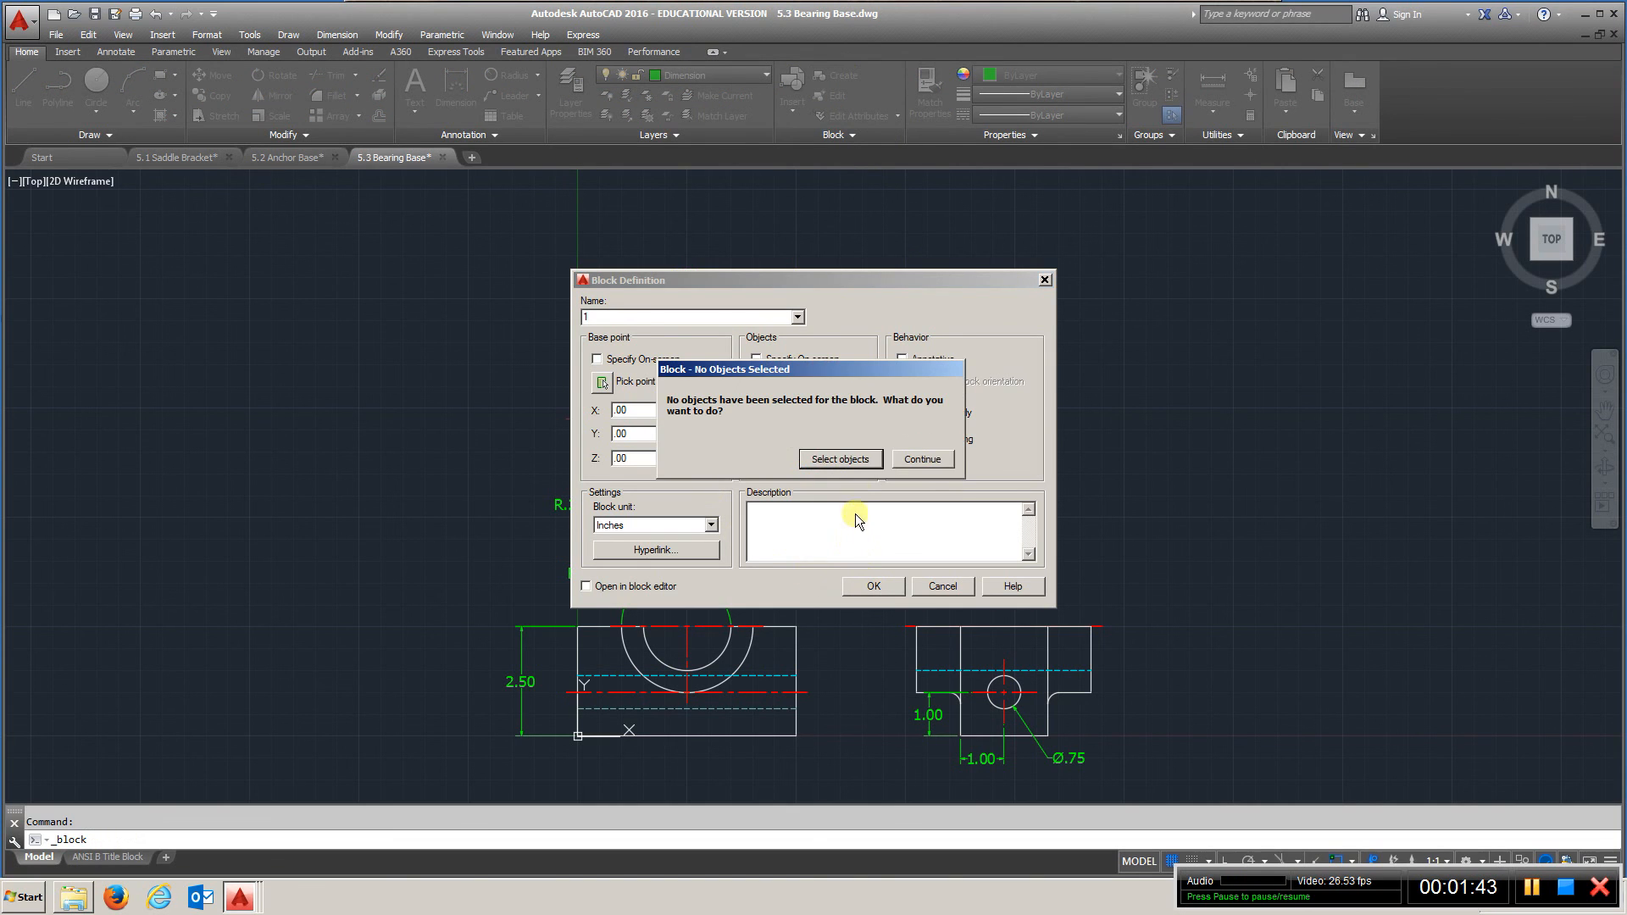
{"action": "left_click", "coordinate": [841, 458]}
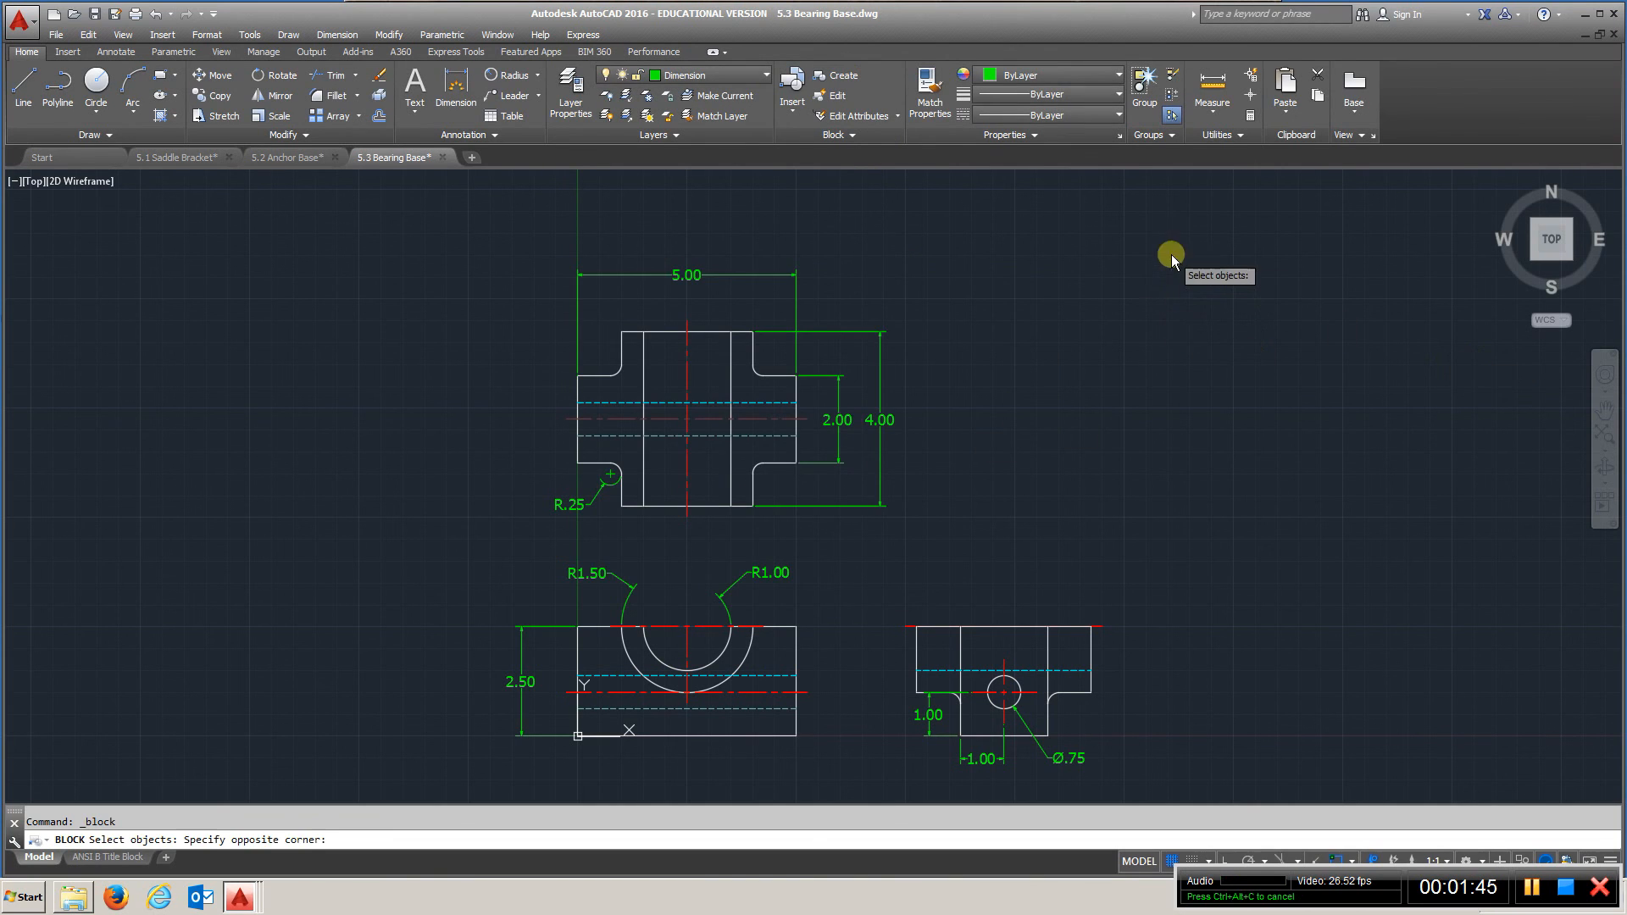
{"action": "left_click_drag", "start_coordinate": [1170, 256], "coordinate": [459, 776]}
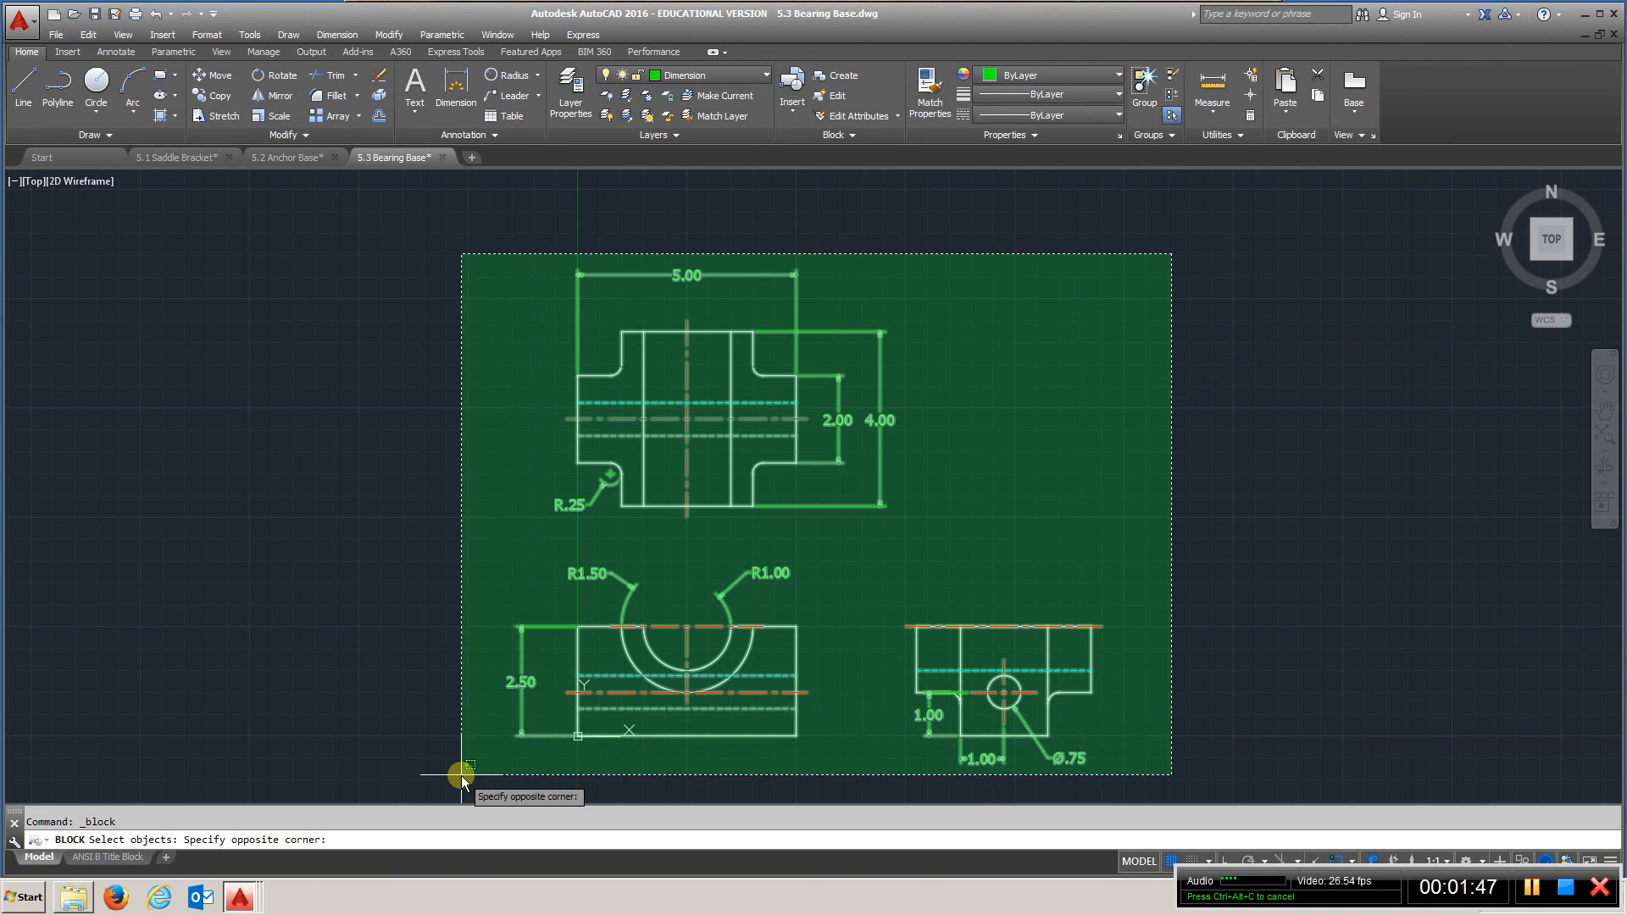
{"action": "left_click", "coordinate": [458, 772]}
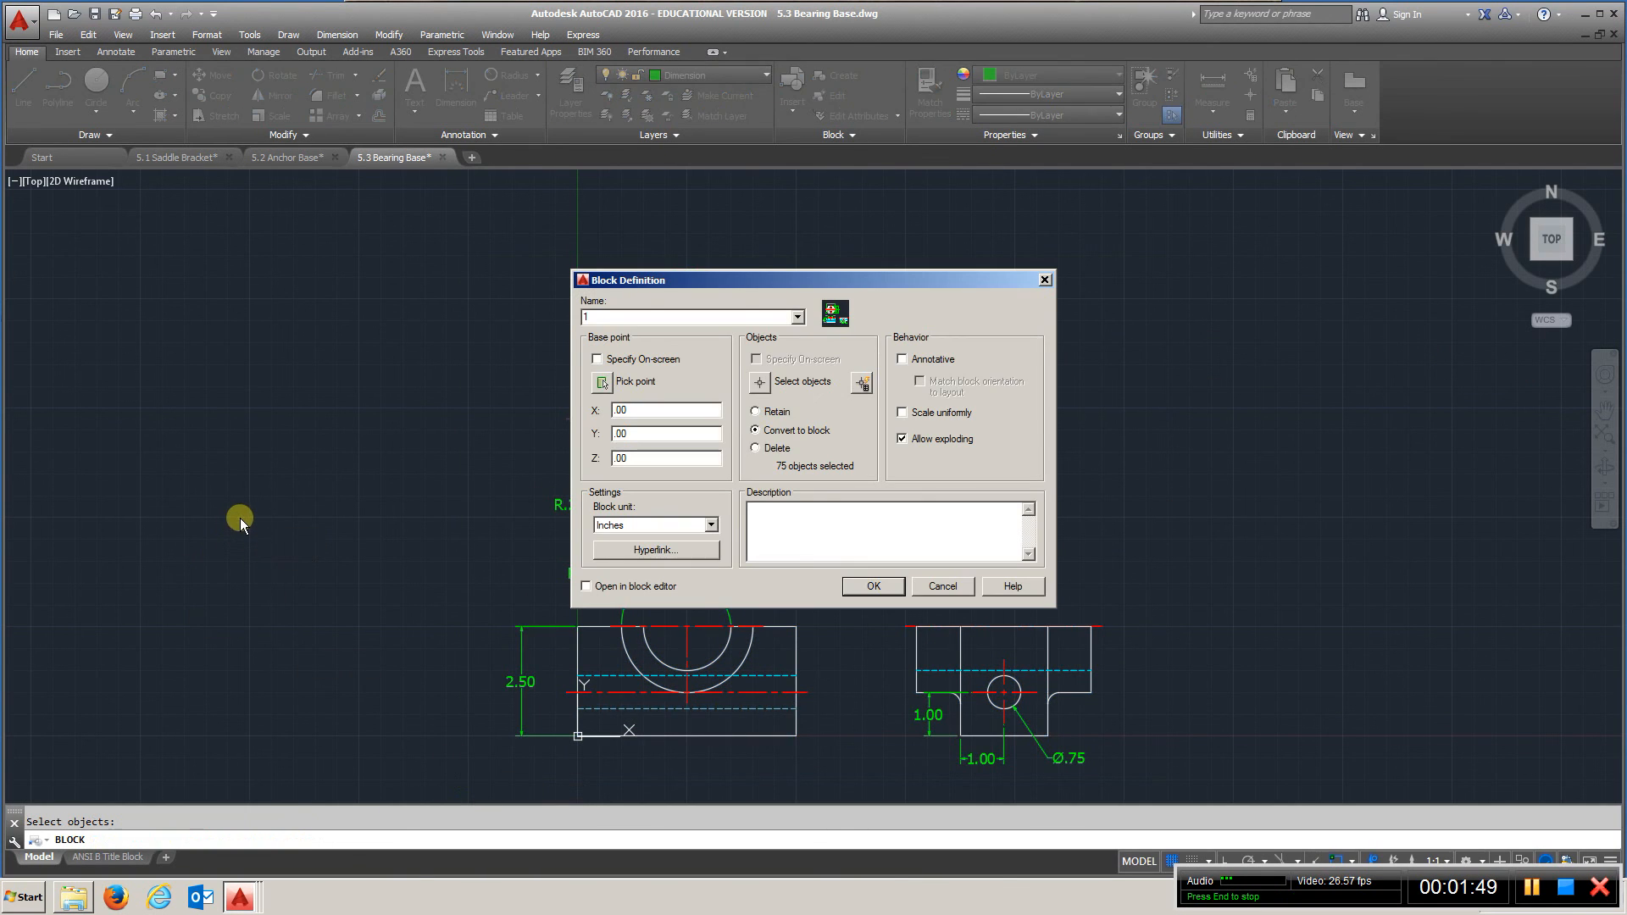
{"action": "left_click", "coordinate": [874, 586]}
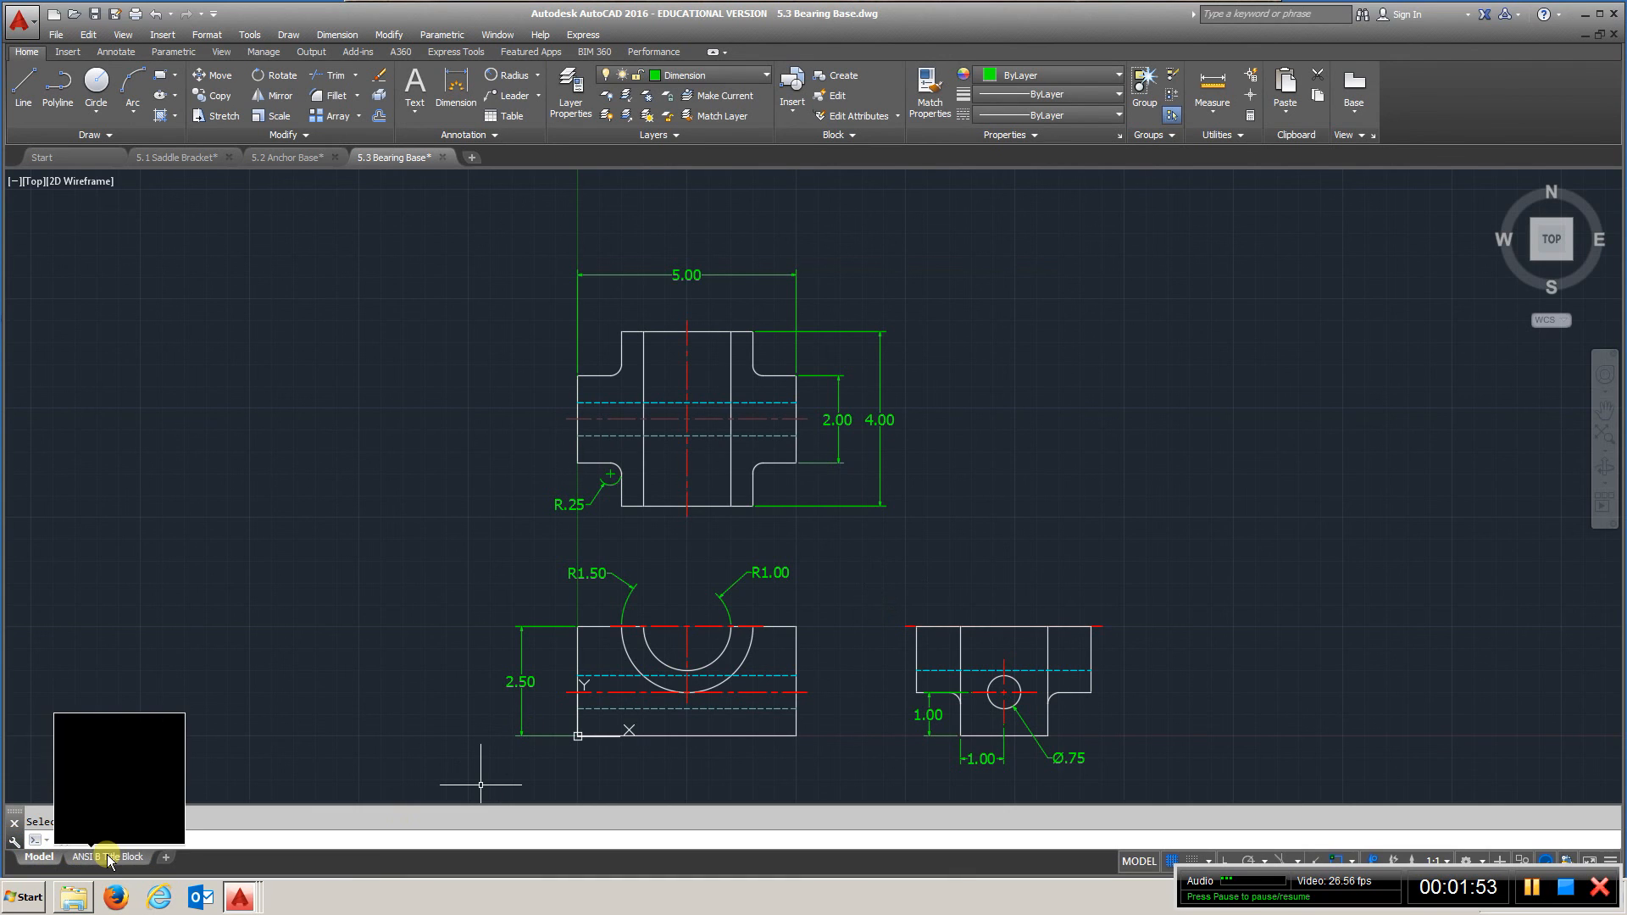
Insert block 1 onto the ANSI B Title Block layout sheet
{"action": "left_click", "coordinate": [111, 857]}
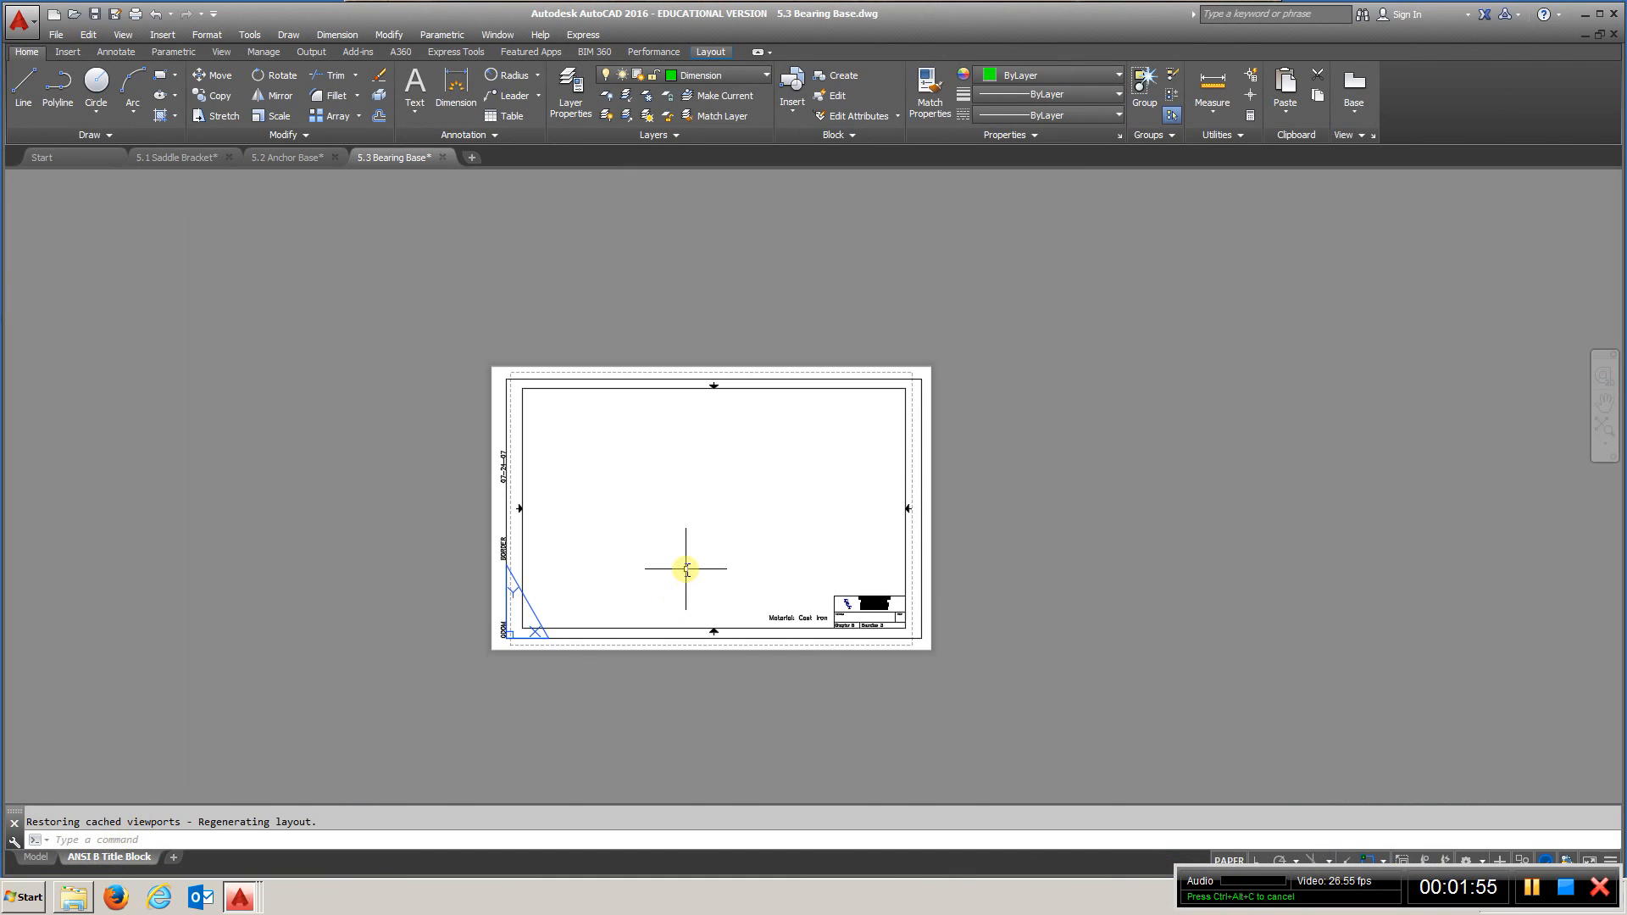
{"action": "left_click", "coordinate": [792, 76]}
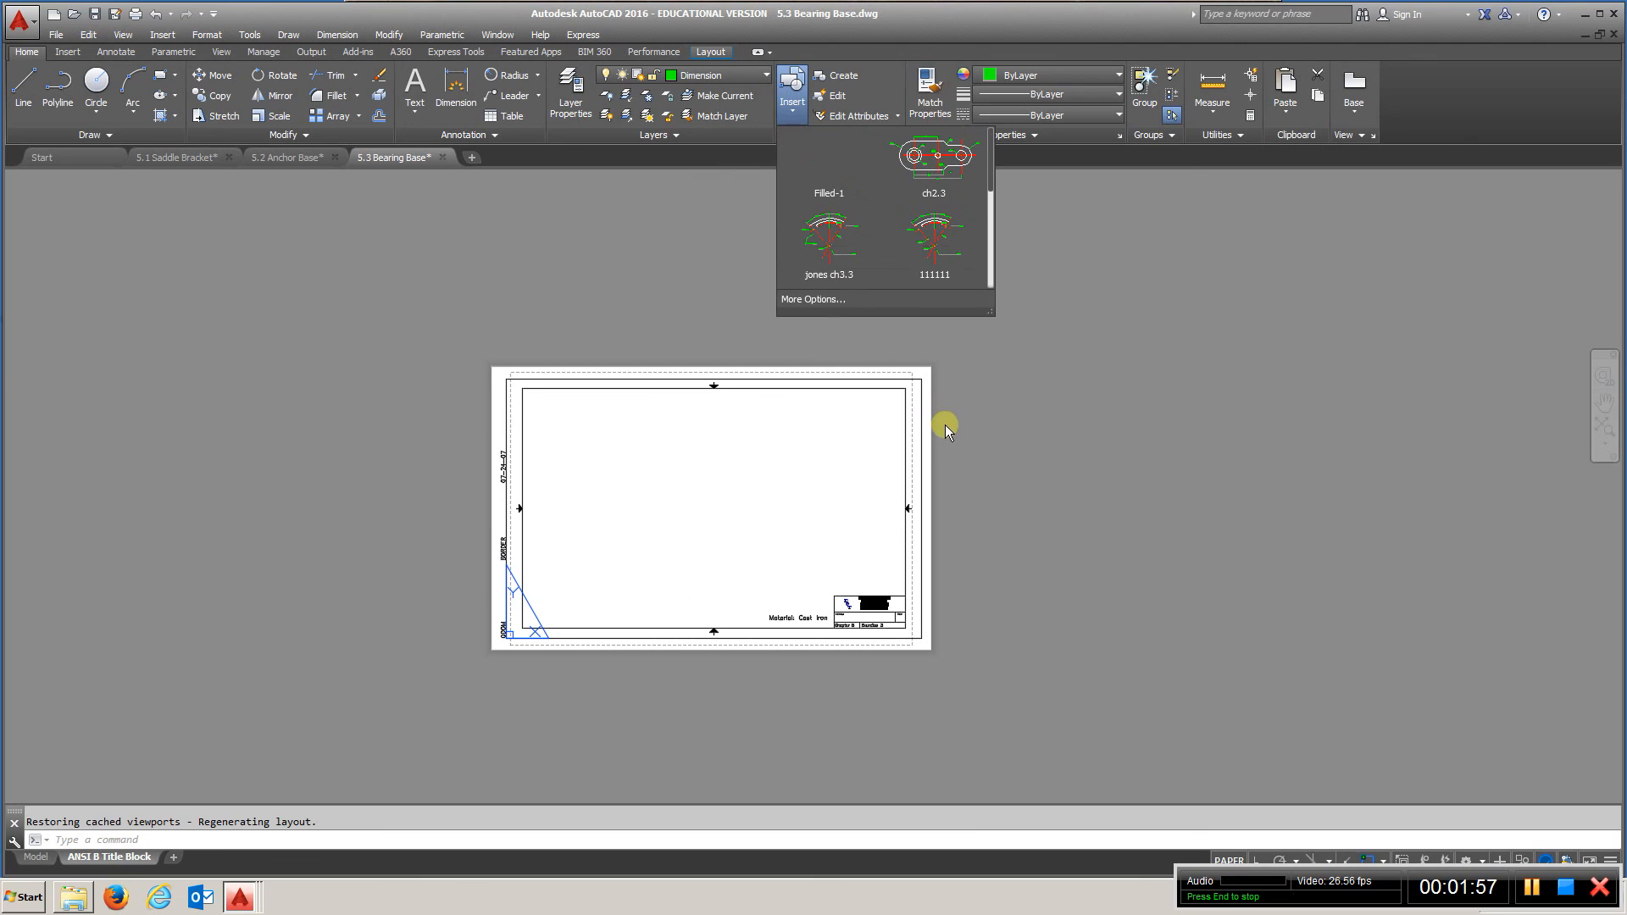
{"action": "left_click", "coordinate": [813, 299]}
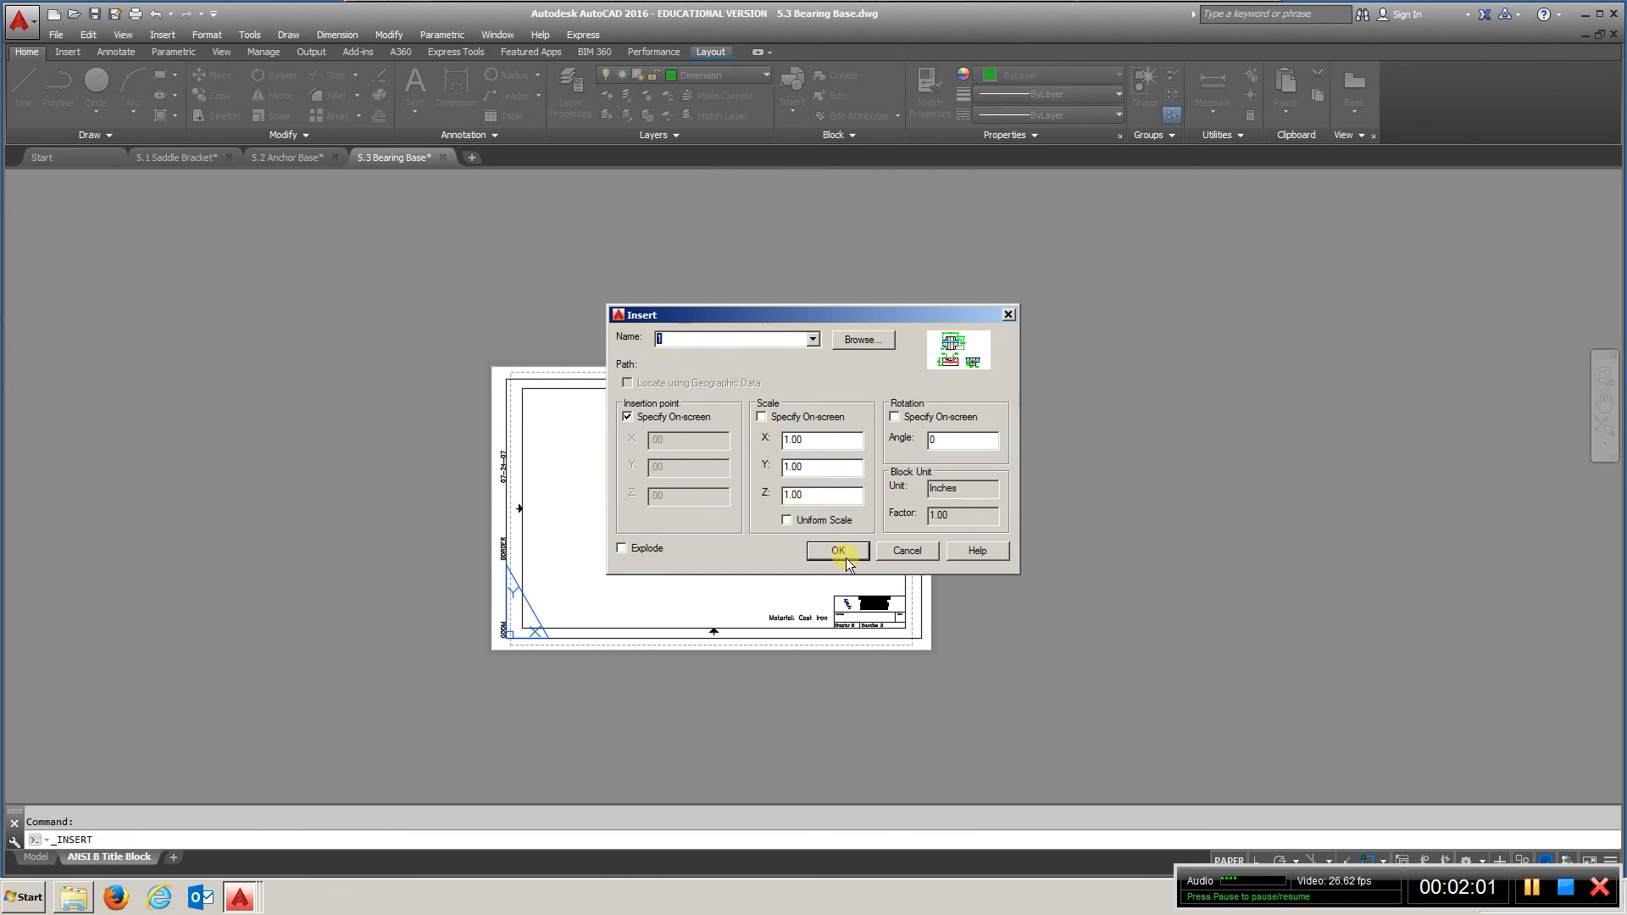
{"action": "left_click", "coordinate": [838, 551]}
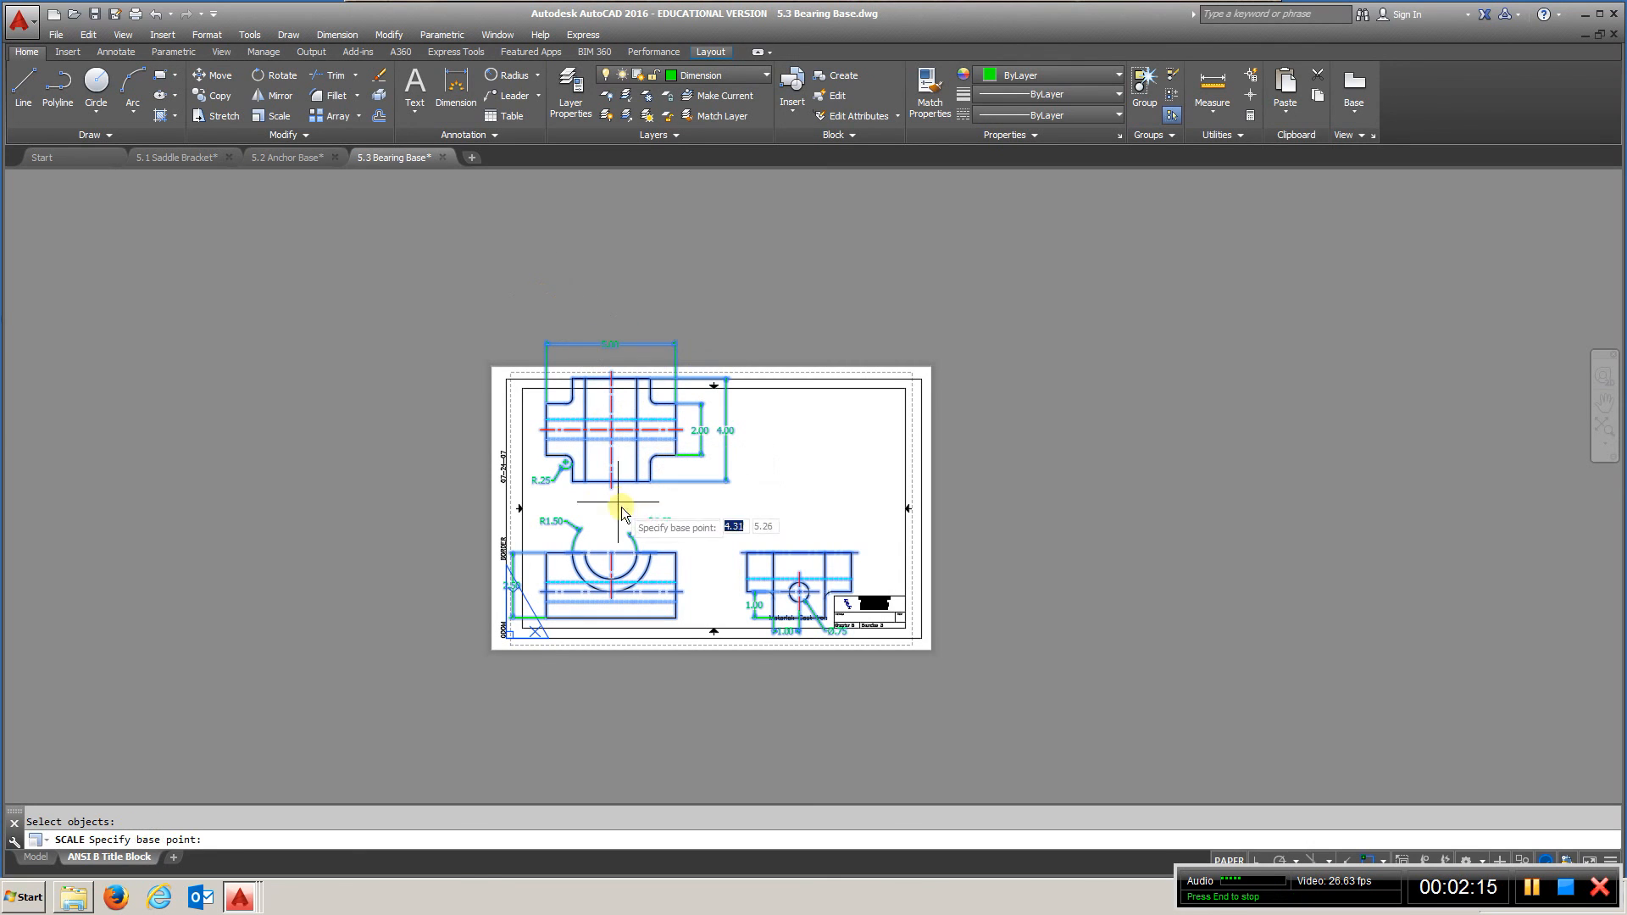
{"action": "mouse_move", "coordinate": [702, 511]}
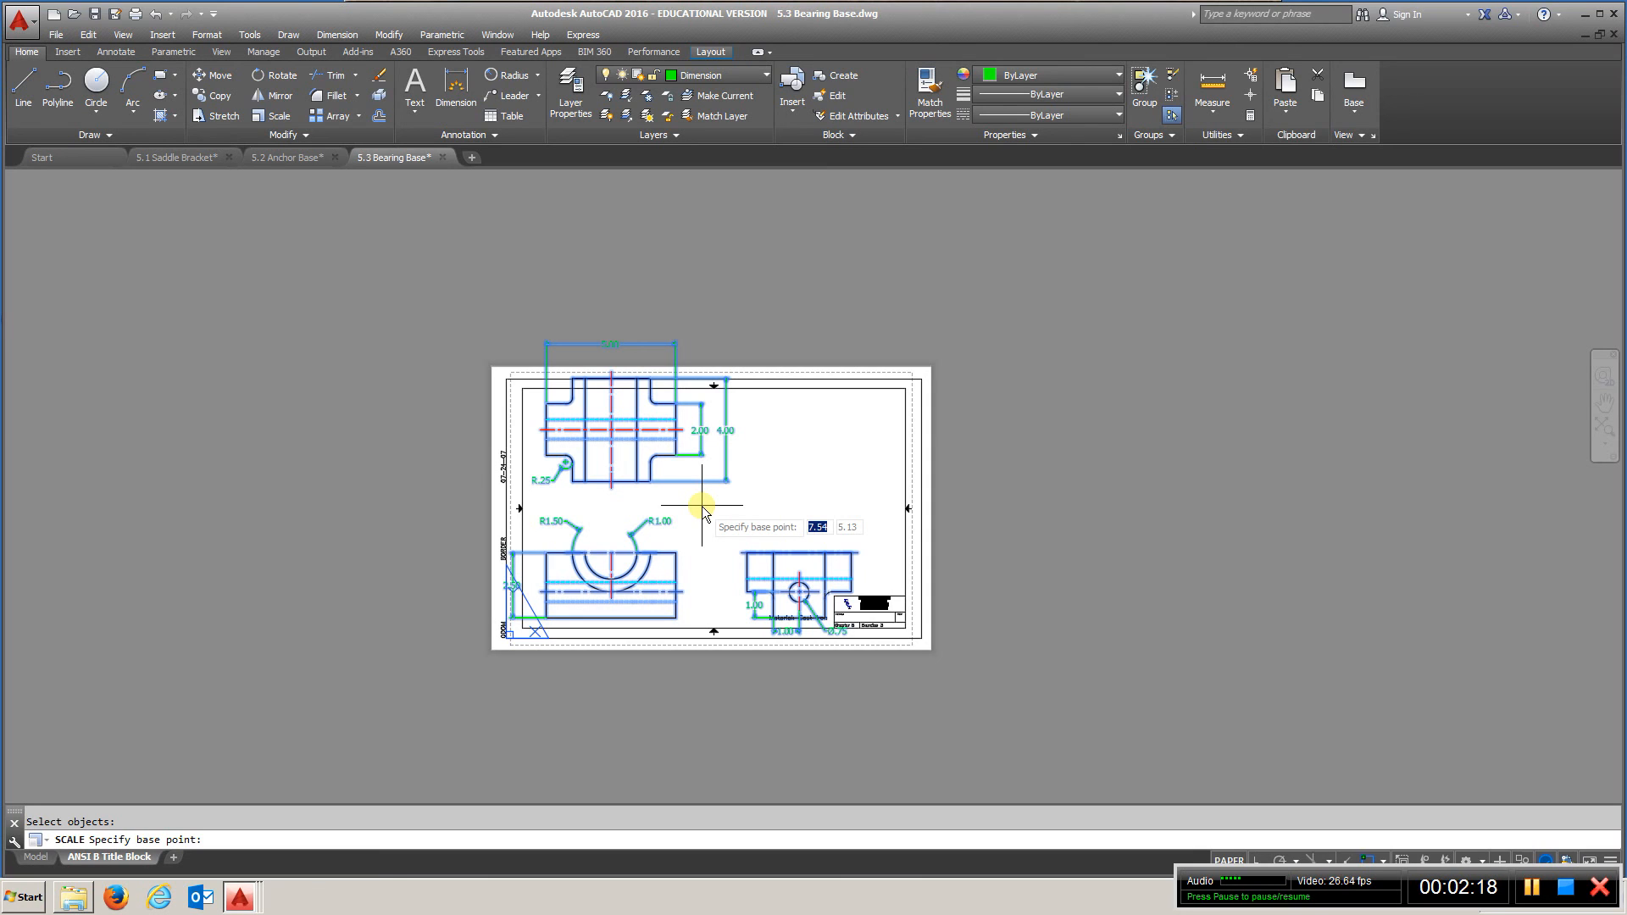
Scale block 1 from a base point and zoom to check the border fit
{"action": "left_click", "coordinate": [702, 506]}
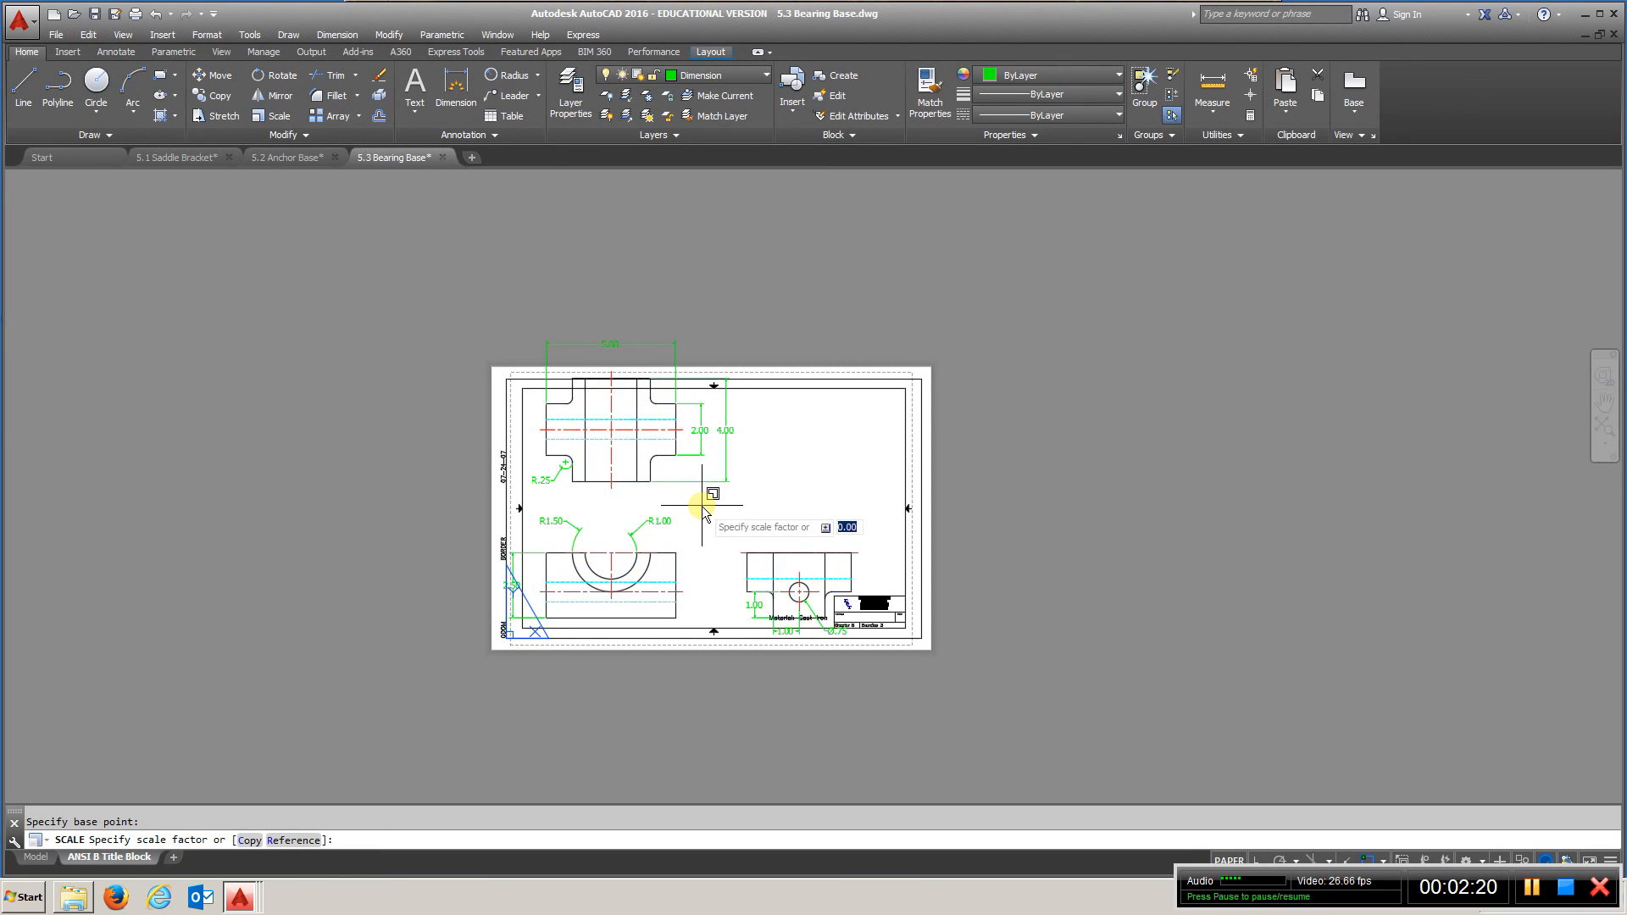
{"action": "mouse_move", "coordinate": [707, 520]}
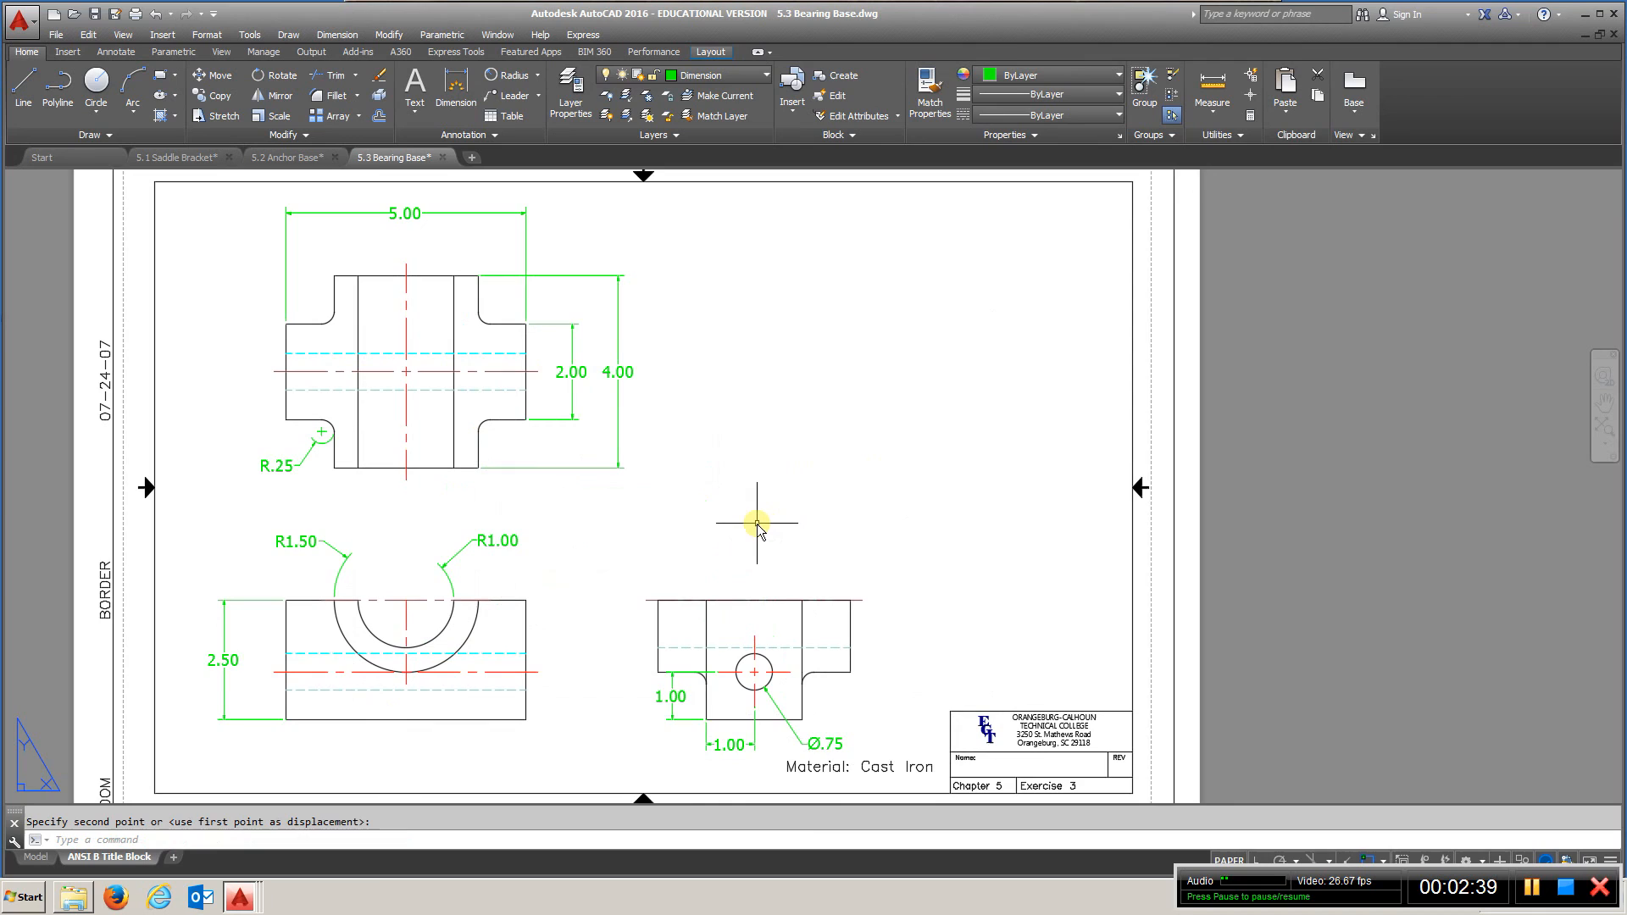
{"action": "scroll", "scroll_direction": "down", "scroll_amount": 3}
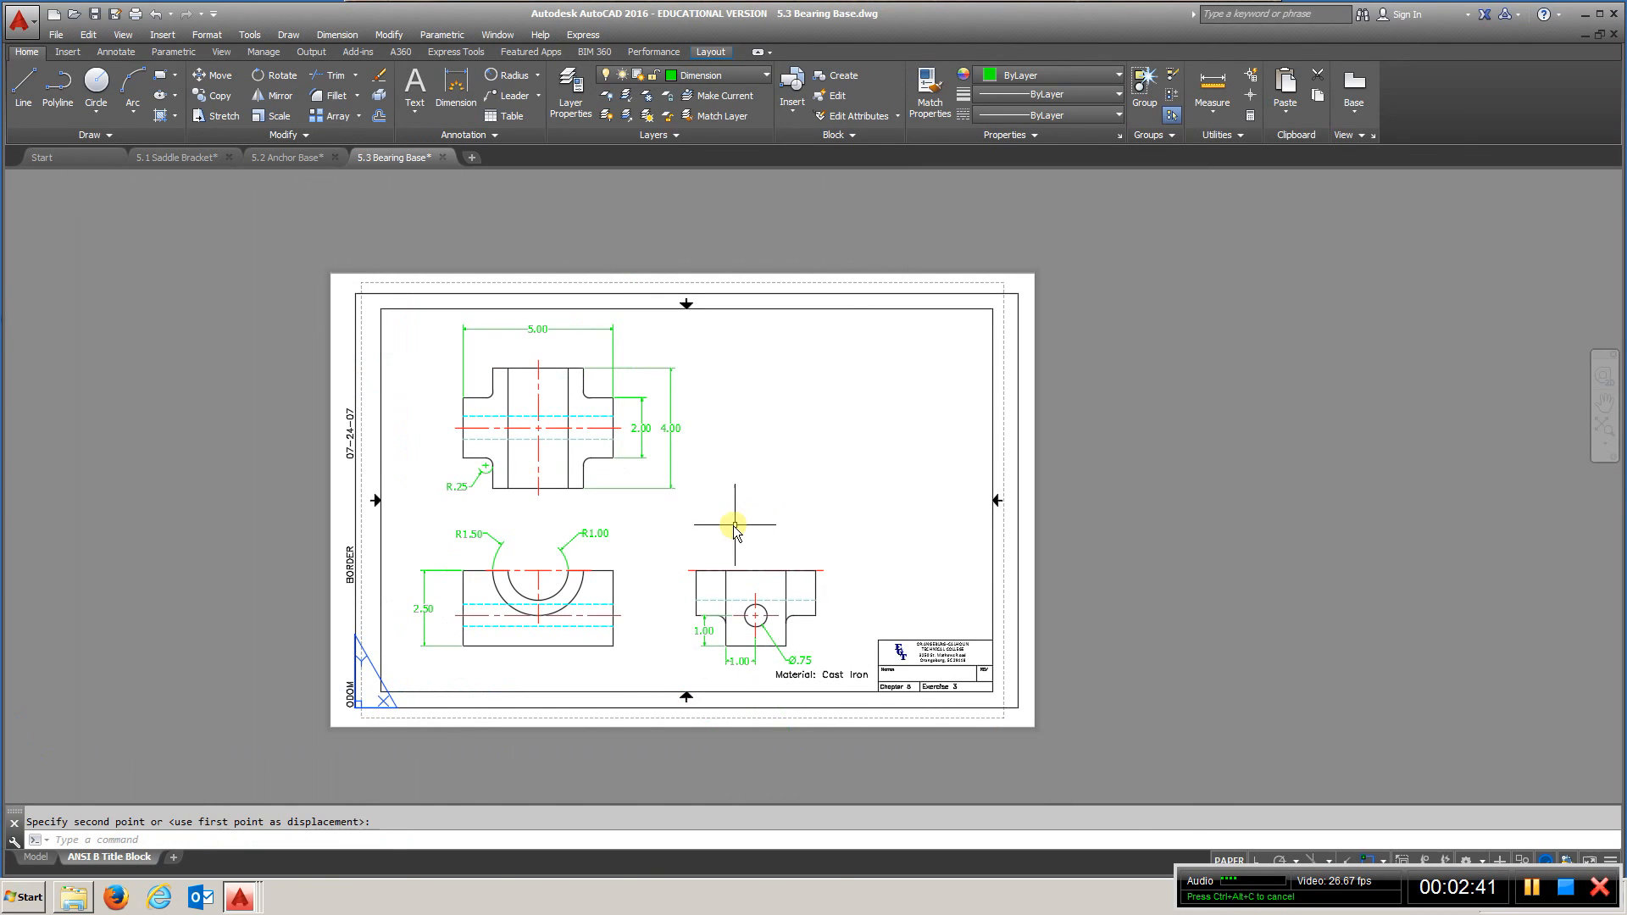